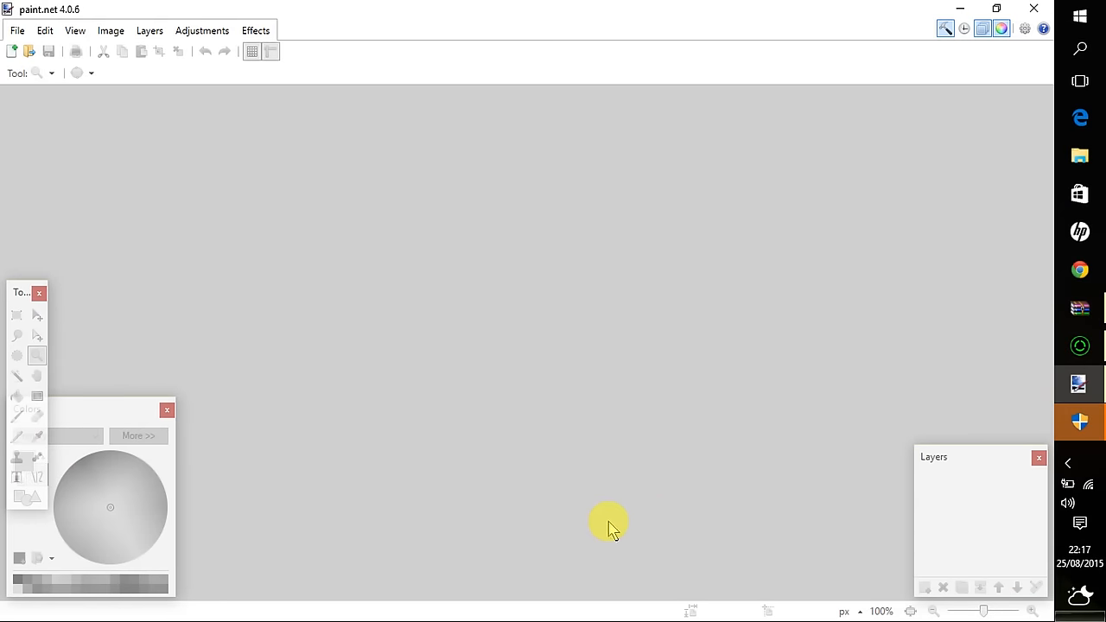
{"action": "mouse_move", "coordinate": [603, 516]}
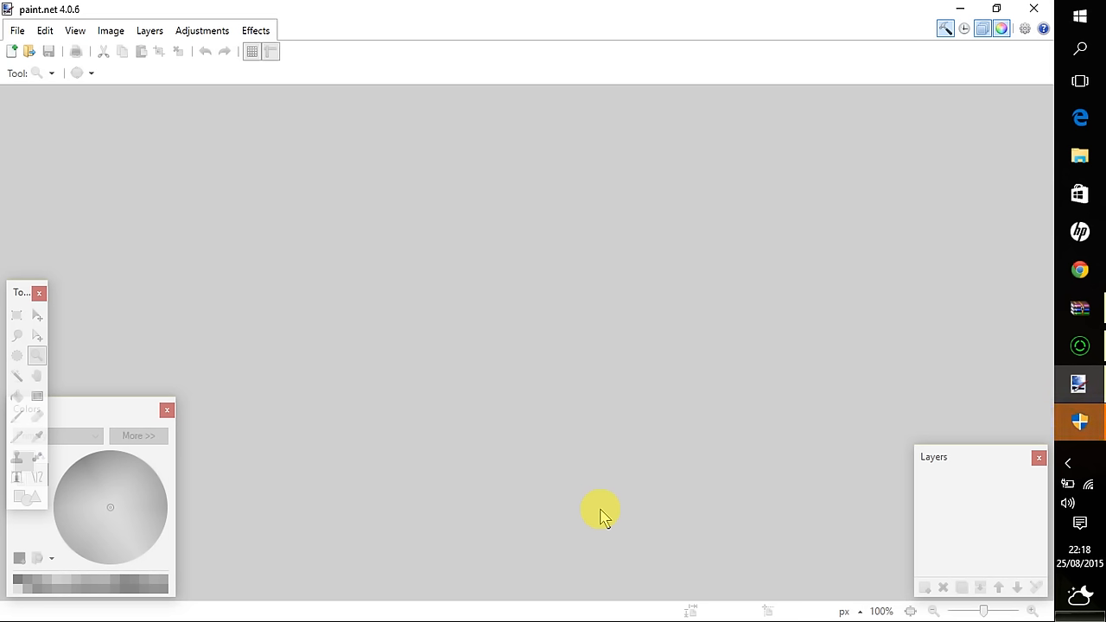
{"action": "mouse_move", "coordinate": [557, 250]}
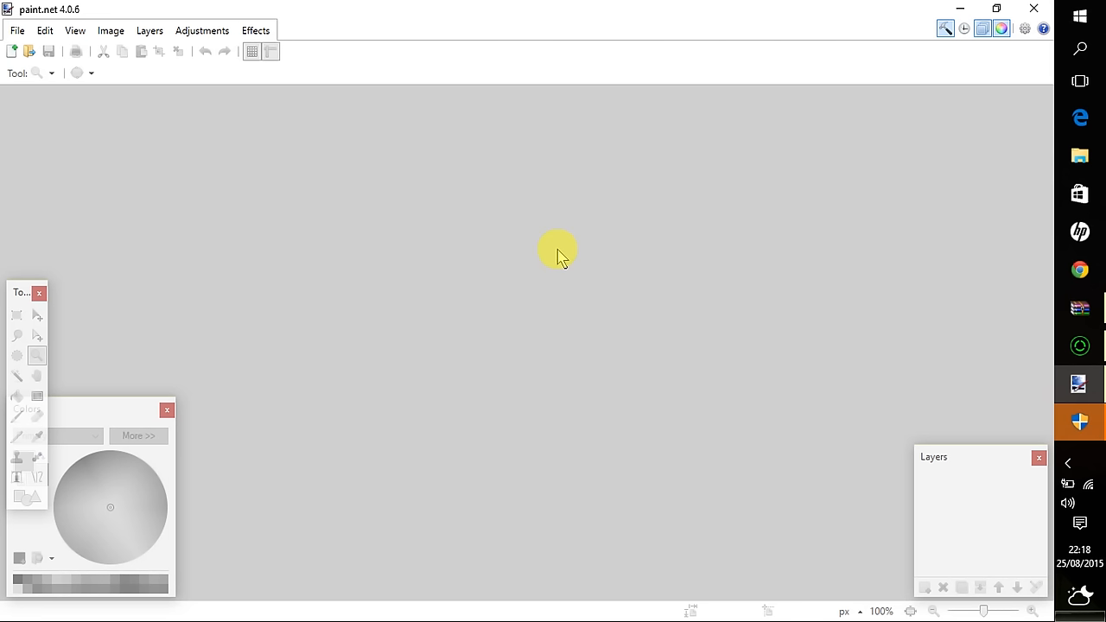
{"action": "mouse_move", "coordinate": [544, 341]}
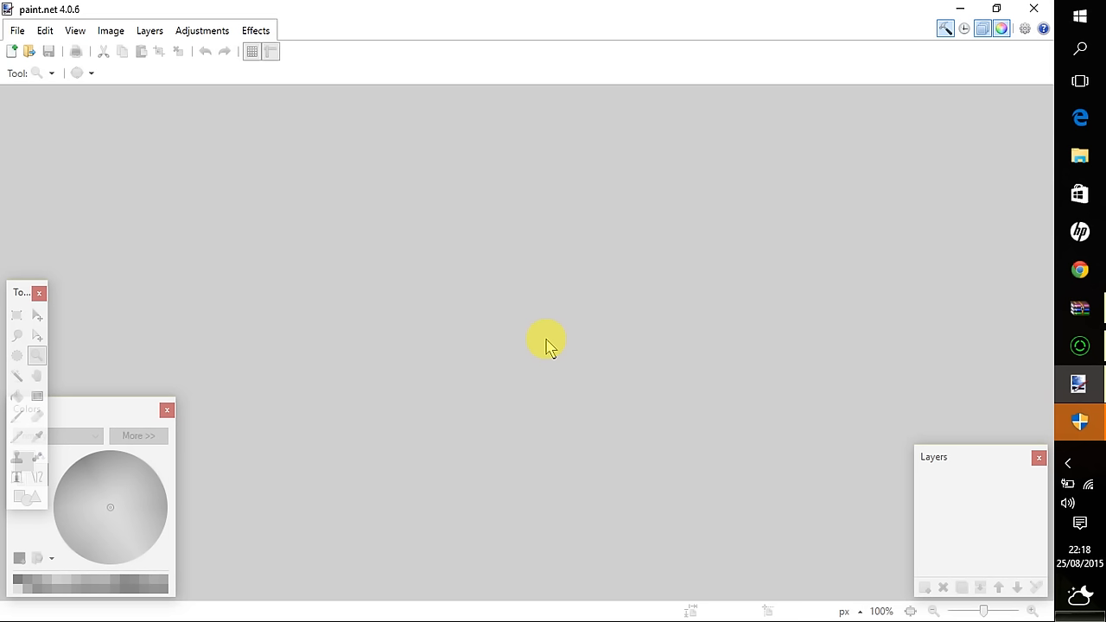
{"action": "mouse_move", "coordinate": [523, 369]}
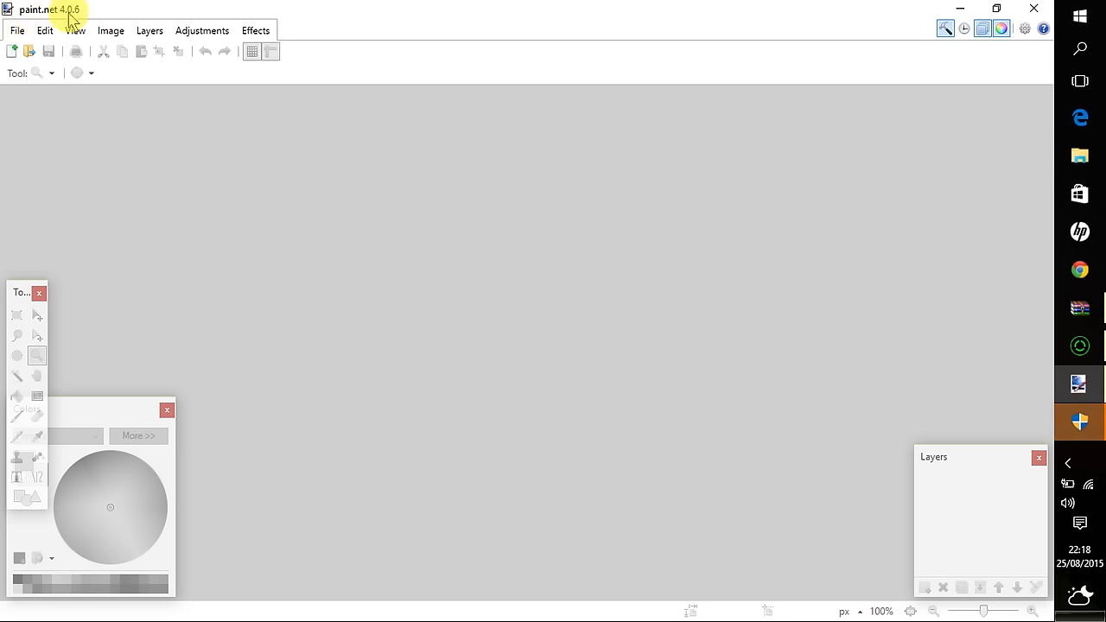
{"action": "mouse_move", "coordinate": [144, 160]}
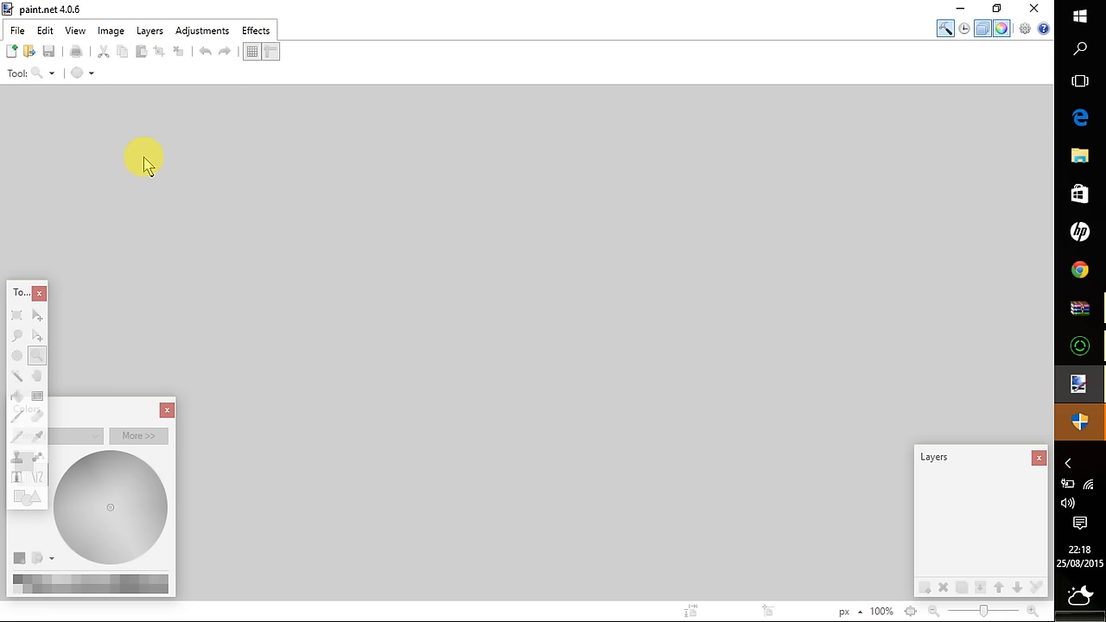
{"action": "mouse_move", "coordinate": [12, 73]}
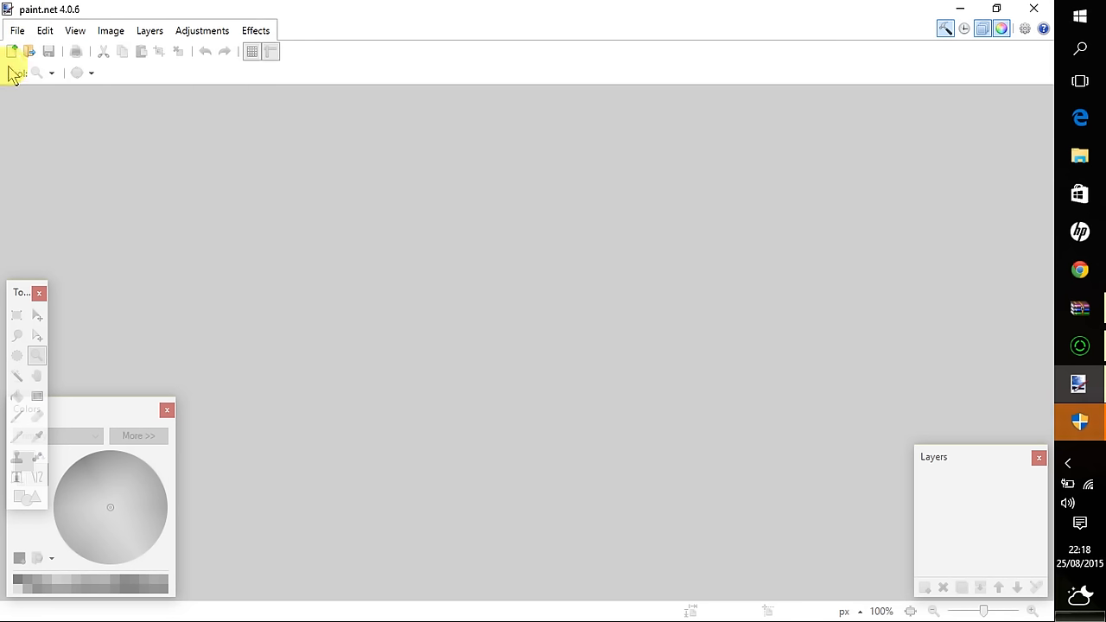
{"action": "mouse_move", "coordinate": [14, 51]}
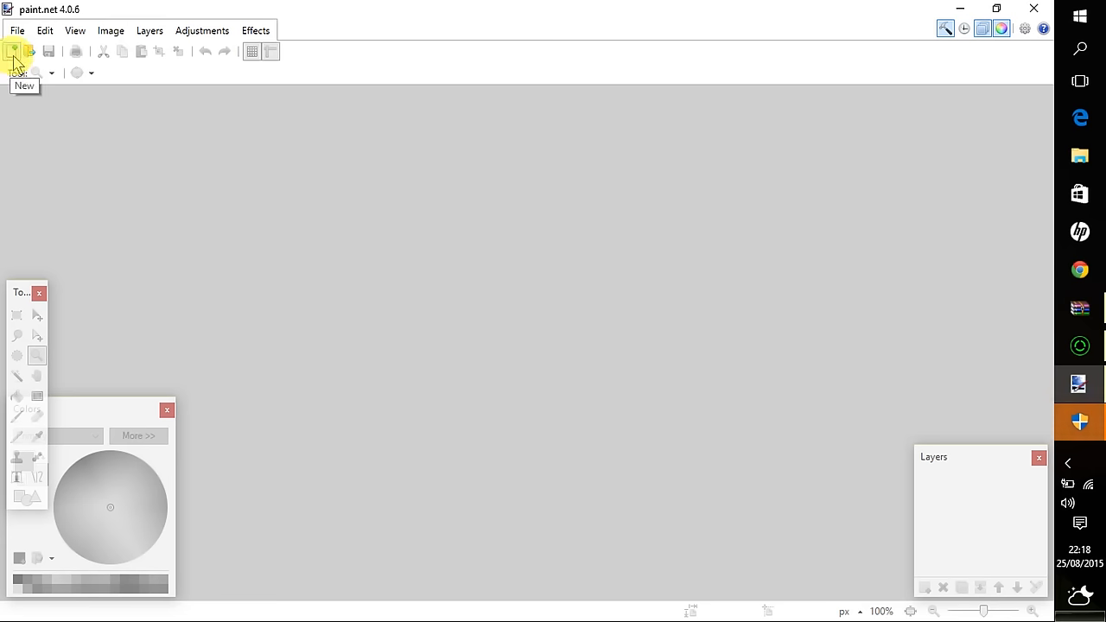
- Create a blank 800 × 600 pixel image with Maintain aspect ratio unticked
{"action": "left_click", "coordinate": [13, 51]}
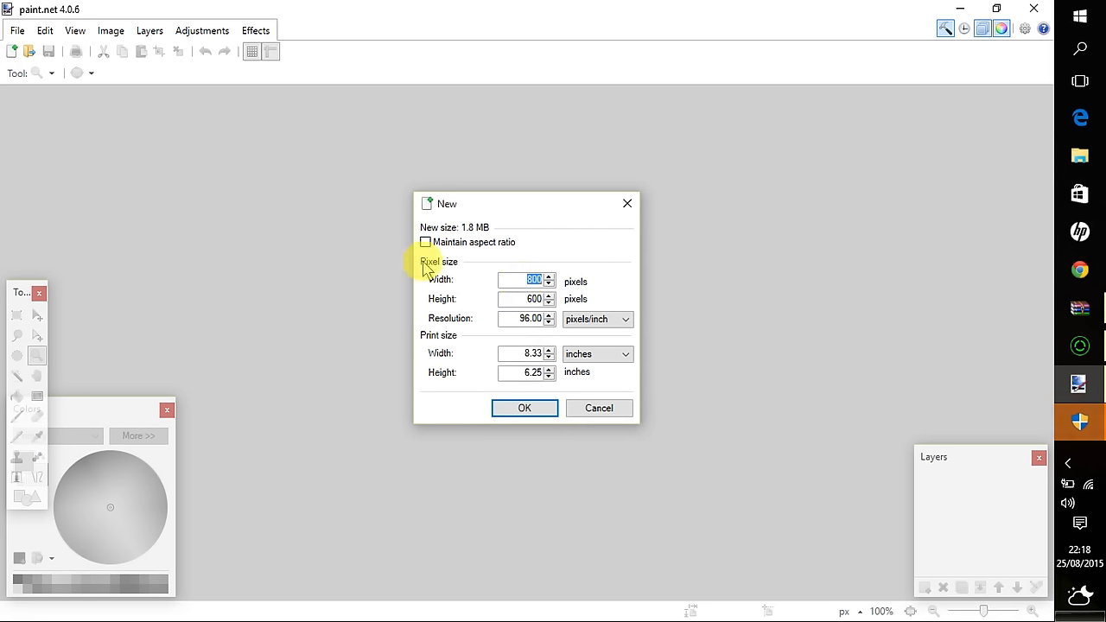
{"action": "mouse_move", "coordinate": [471, 285]}
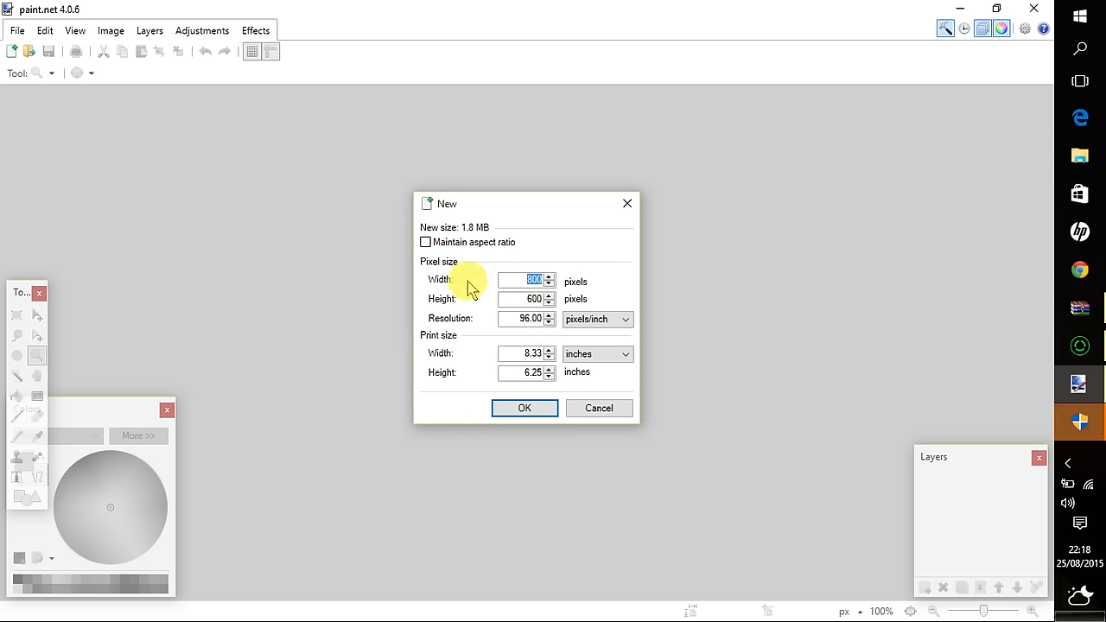
{"action": "mouse_move", "coordinate": [548, 281]}
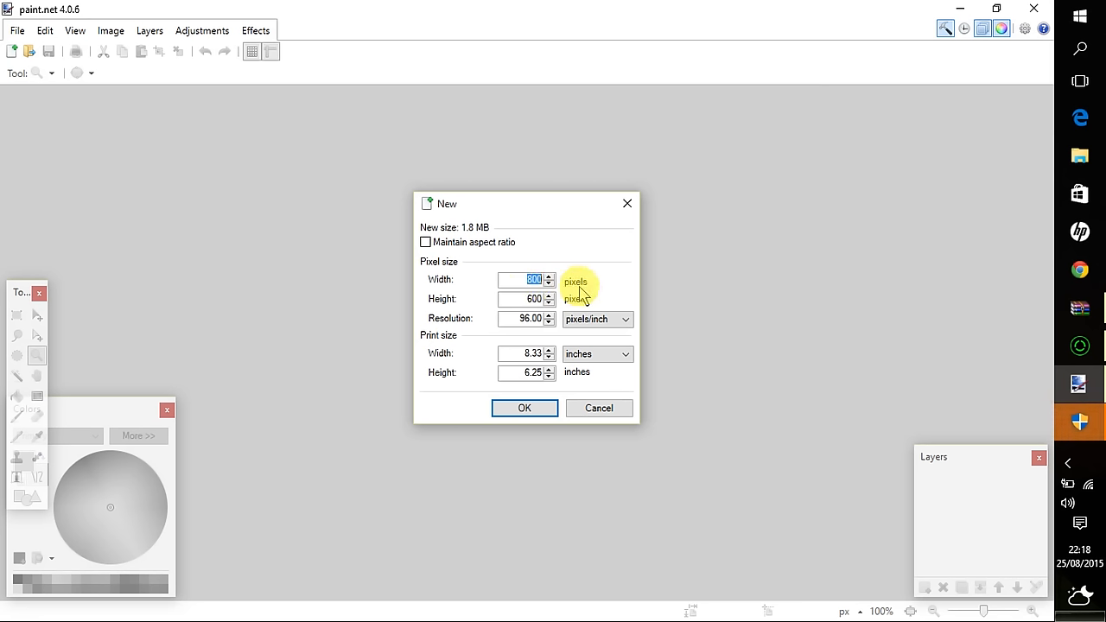
{"action": "mouse_move", "coordinate": [585, 294]}
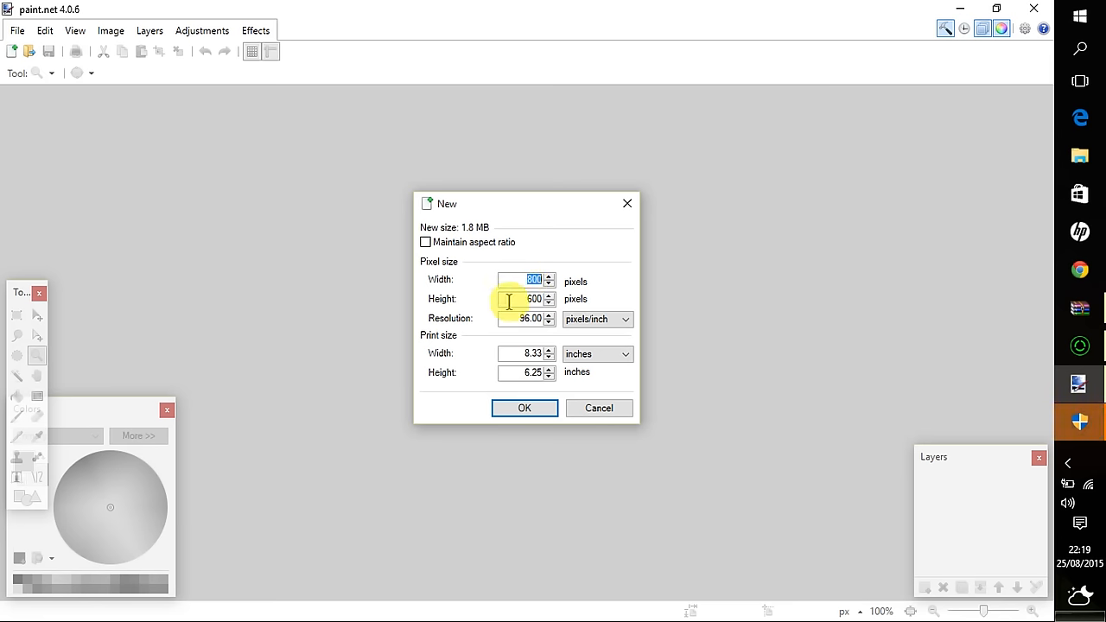
{"action": "mouse_move", "coordinate": [533, 436]}
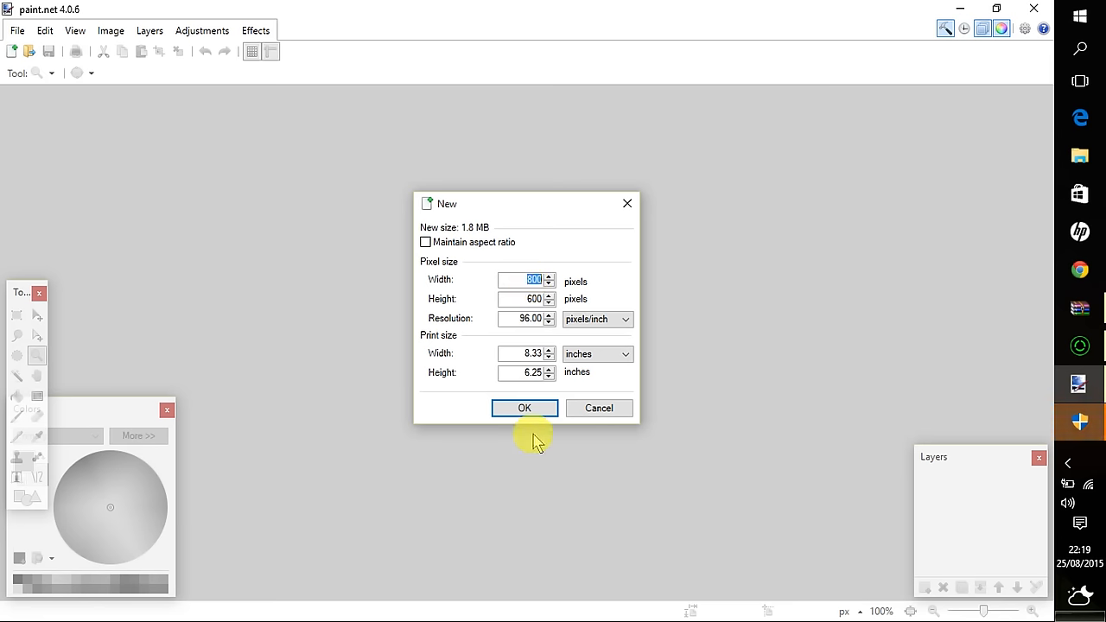
{"action": "left_click", "coordinate": [524, 408]}
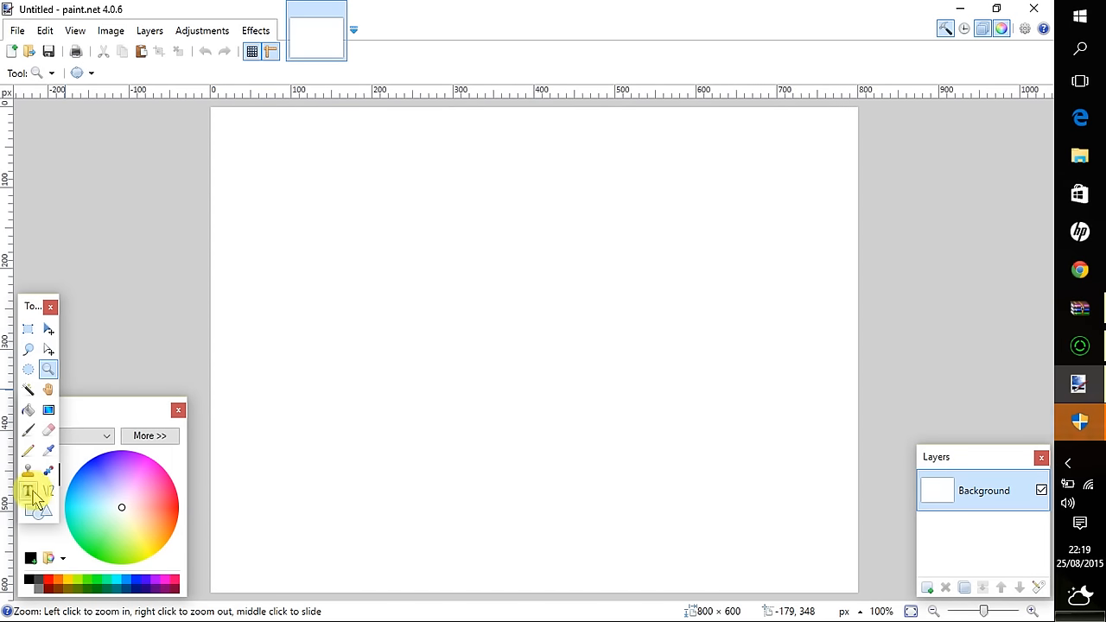
- Type 'Mum' in black Calibri size 288 text starting at the left of the page
{"action": "left_click", "coordinate": [28, 491]}
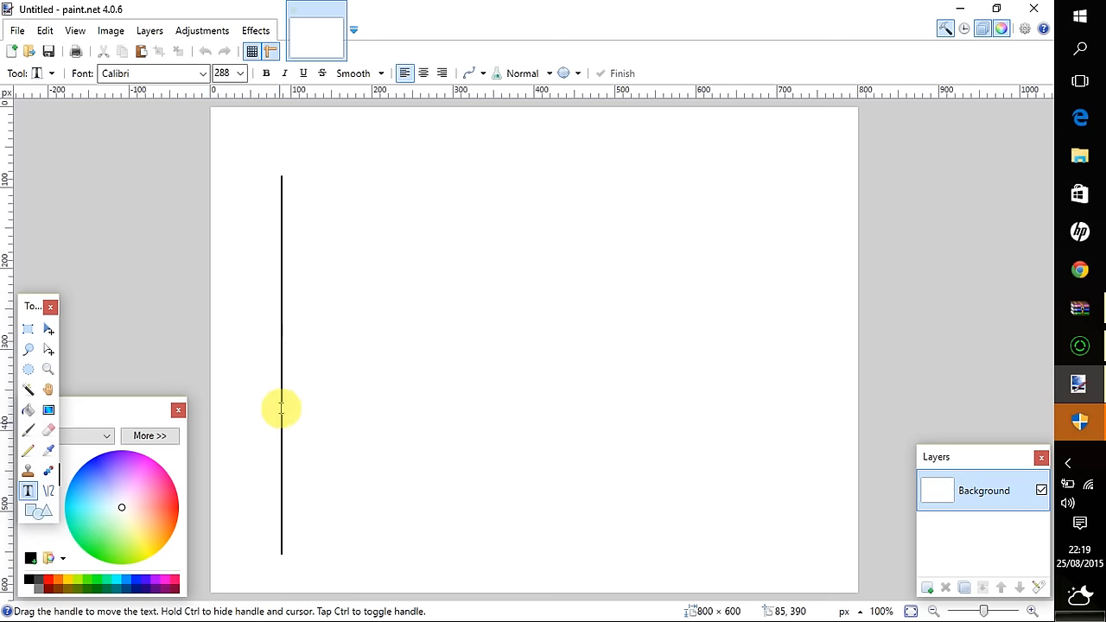
{"action": "type", "text": "Mu"}
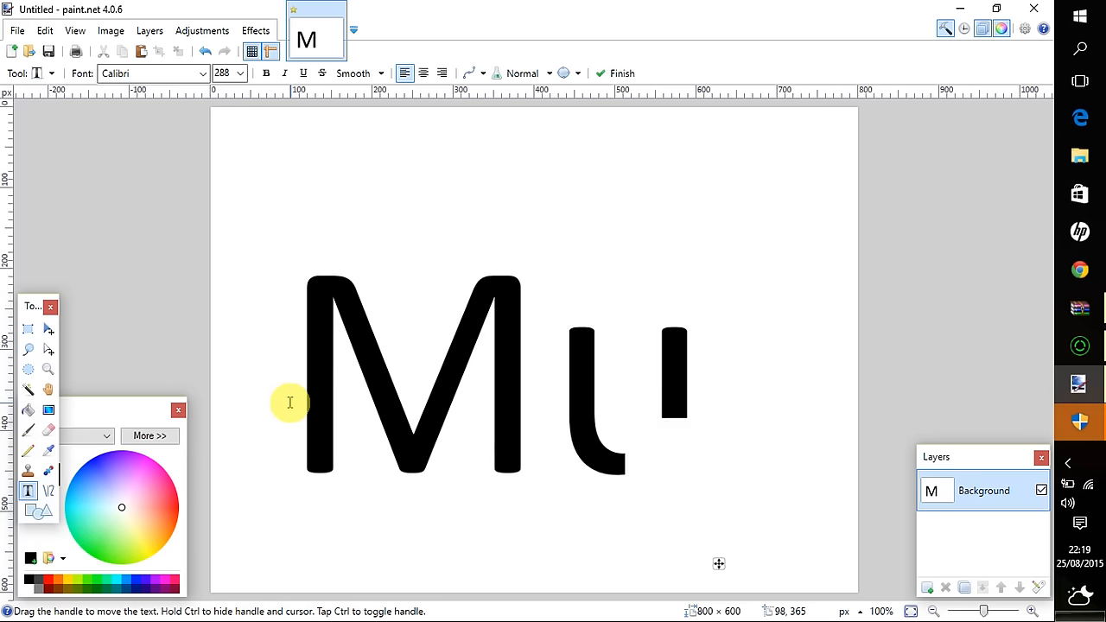
{"action": "type", "text": "n"}
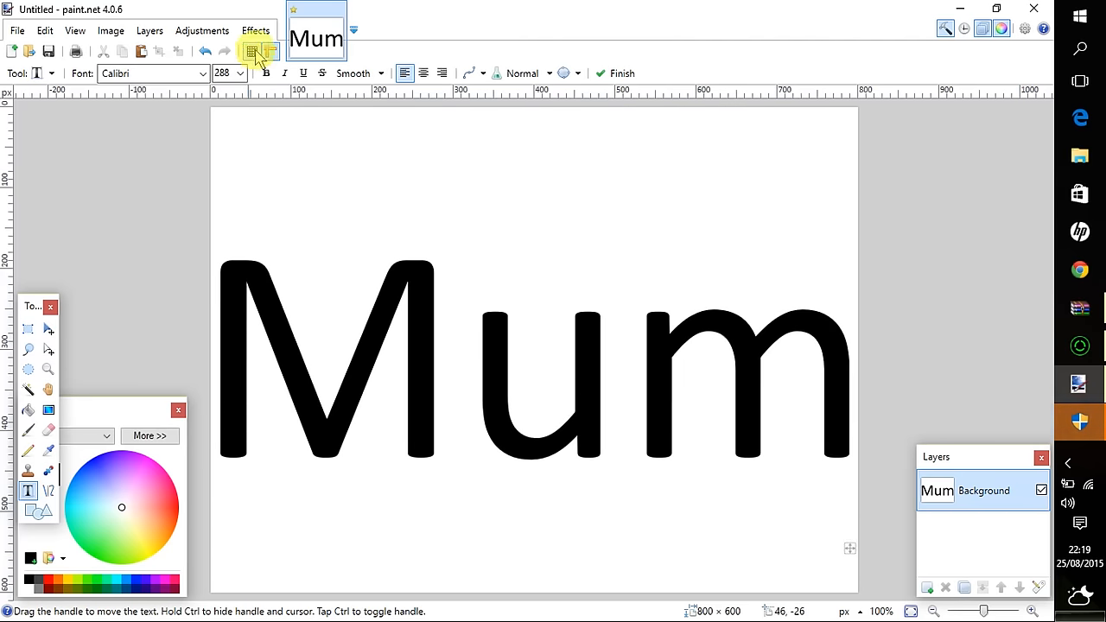
{"action": "mouse_move", "coordinate": [256, 54]}
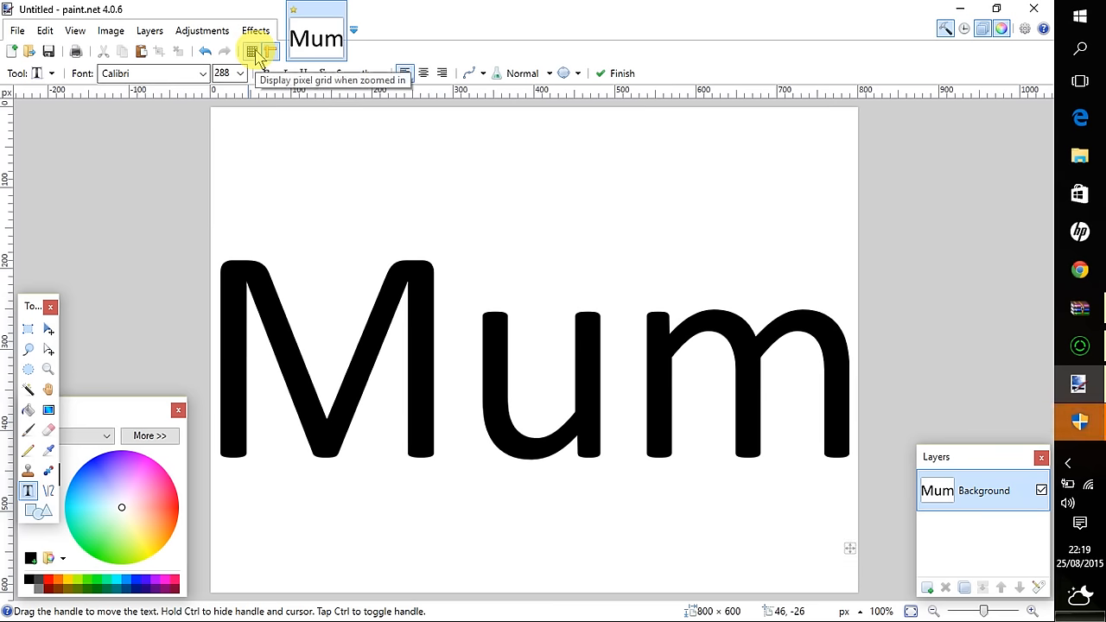
- Zoom to 800% on the M to check its edge pixels, then back to 100%
{"action": "left_click", "coordinate": [28, 369]}
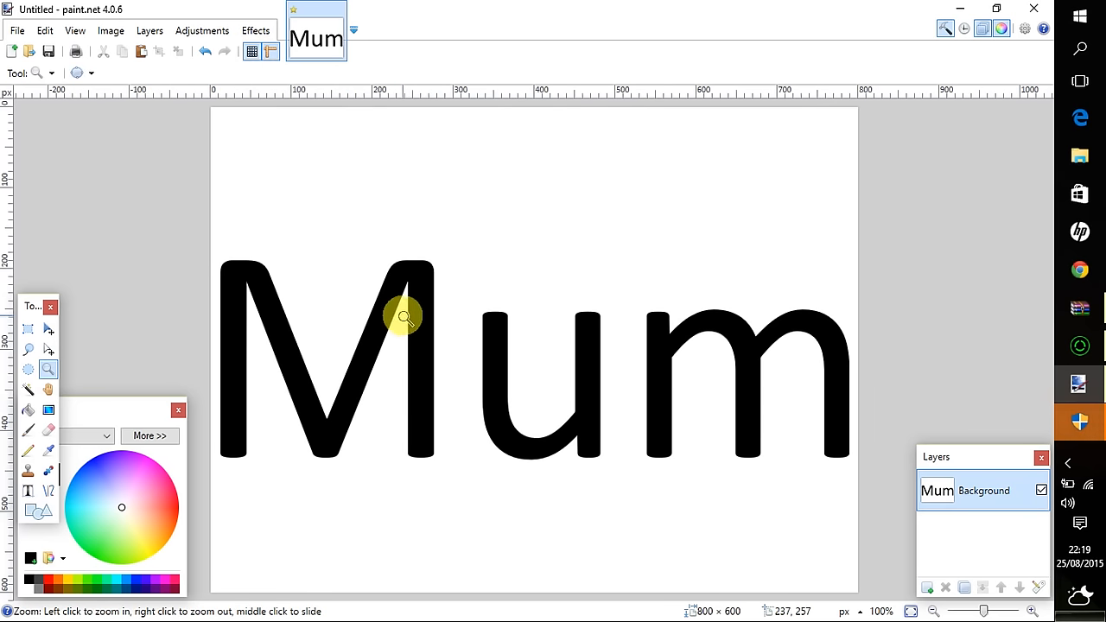
{"action": "left_click", "coordinate": [404, 317]}
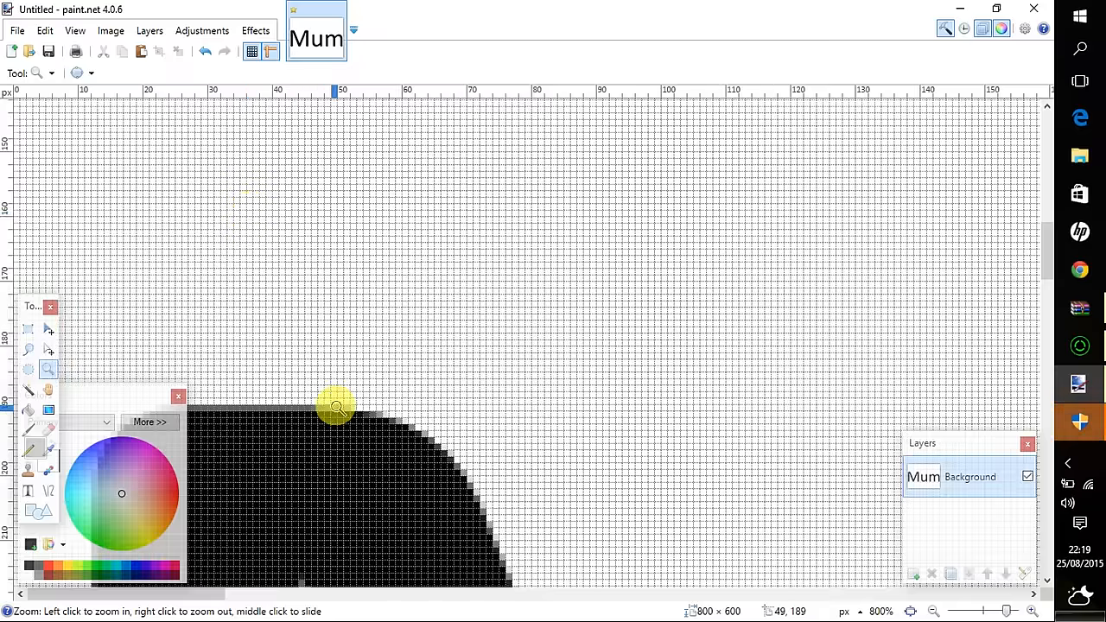
{"action": "mouse_move", "coordinate": [427, 402]}
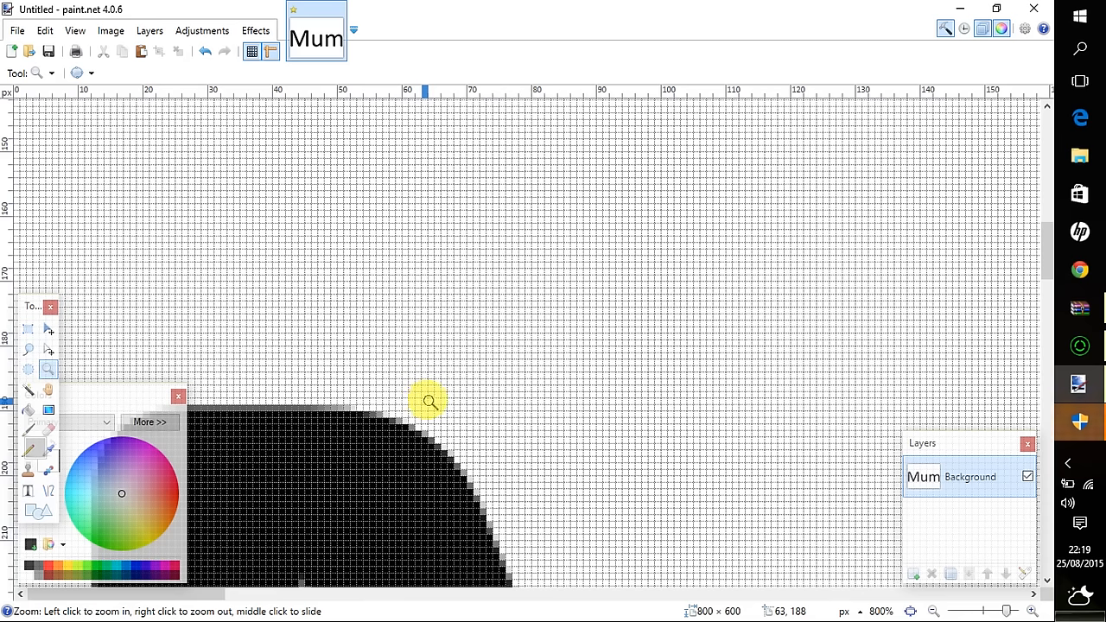
{"action": "mouse_move", "coordinate": [406, 422]}
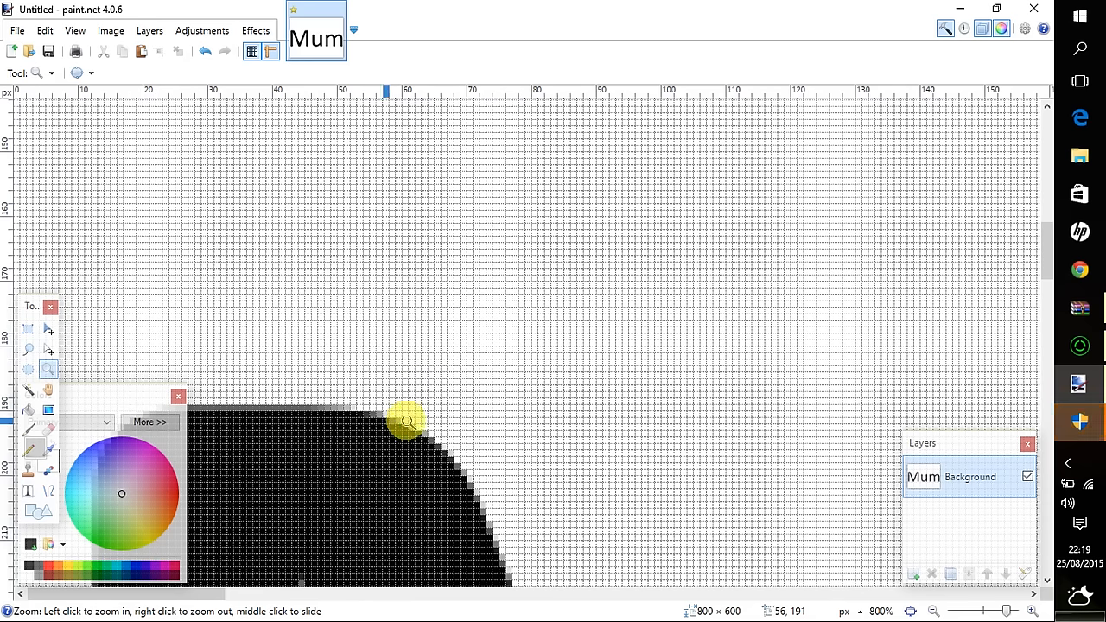
{"action": "mouse_move", "coordinate": [292, 214]}
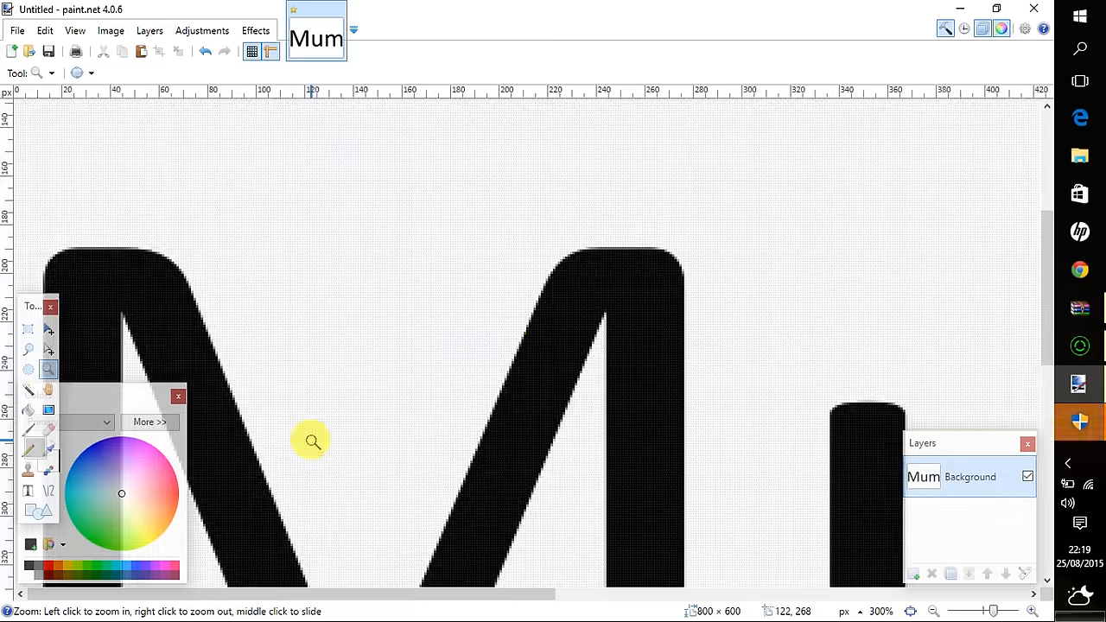
{"action": "right_click", "coordinate": [311, 440]}
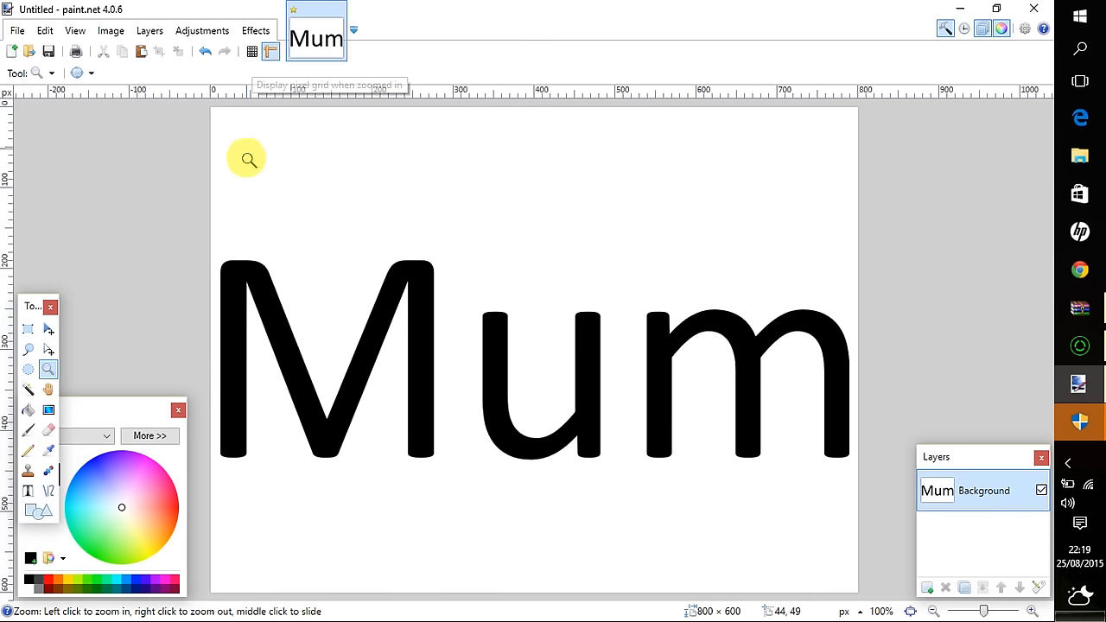
{"action": "mouse_move", "coordinate": [423, 310]}
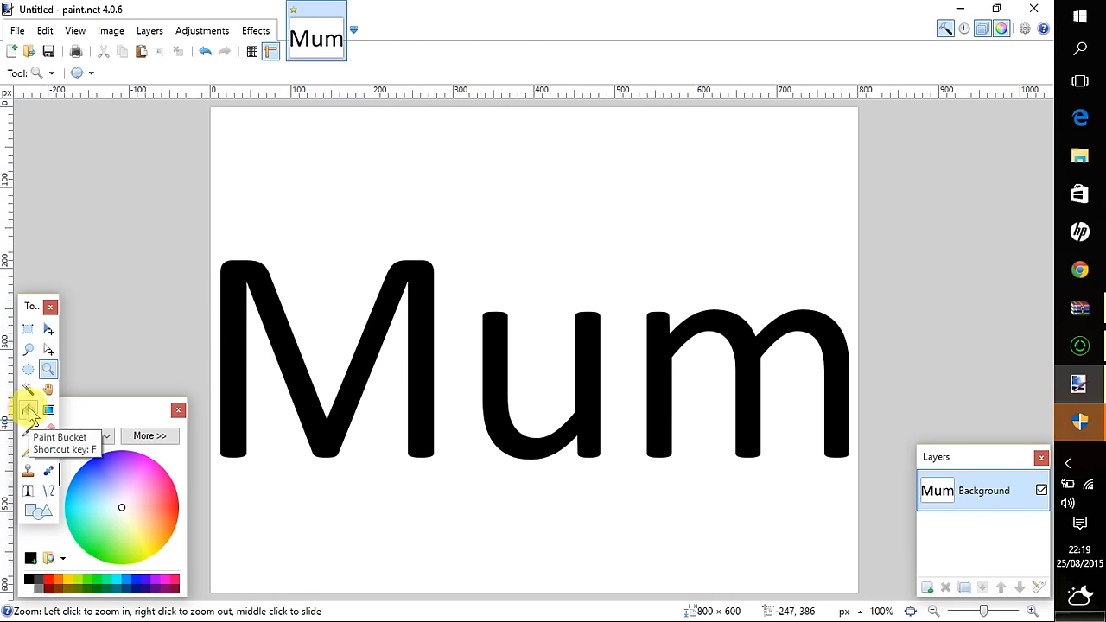
- Fill the M, u and m with the Narrow Vertical stripe pattern
{"action": "left_click", "coordinate": [27, 411]}
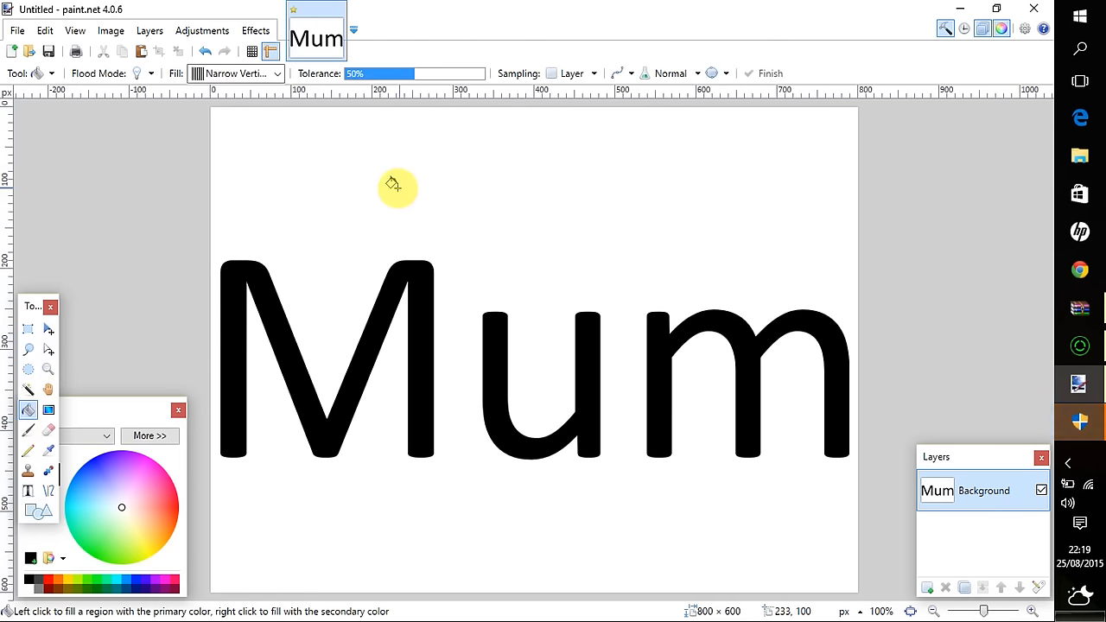
{"action": "mouse_move", "coordinate": [28, 411]}
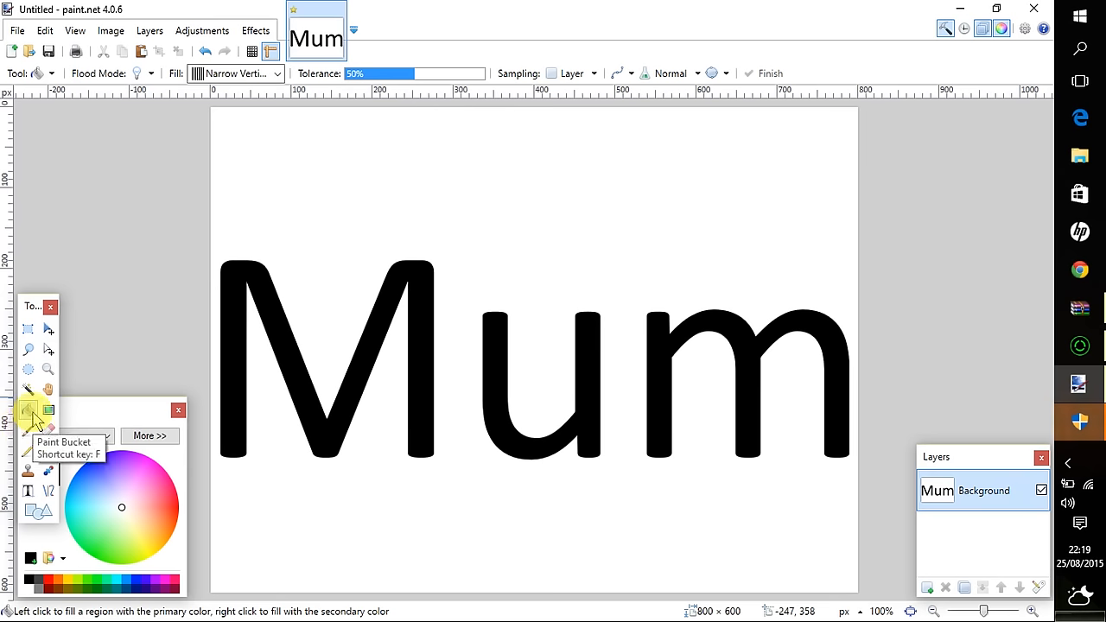
{"action": "mouse_move", "coordinate": [173, 82]}
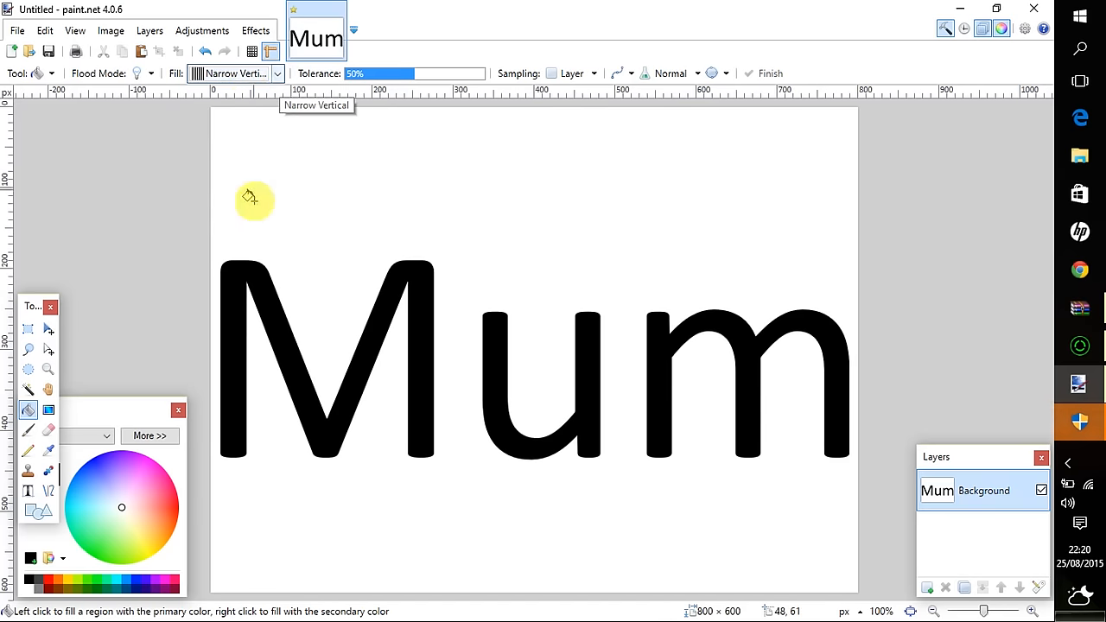
{"action": "left_click", "coordinate": [501, 410]}
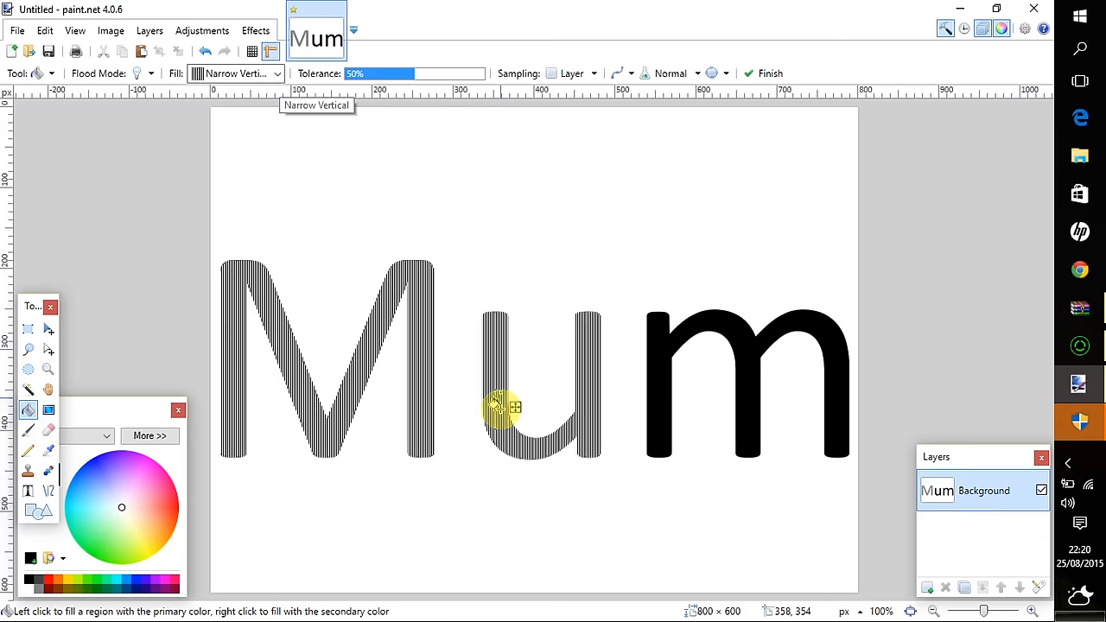
{"action": "left_click", "coordinate": [747, 389]}
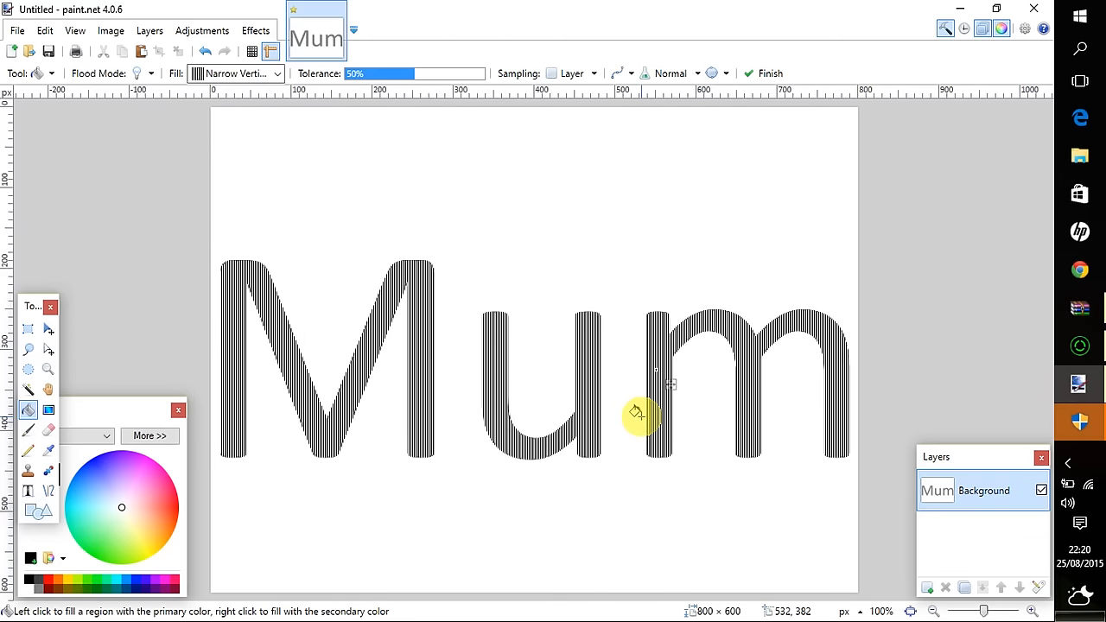
{"action": "mouse_move", "coordinate": [406, 345]}
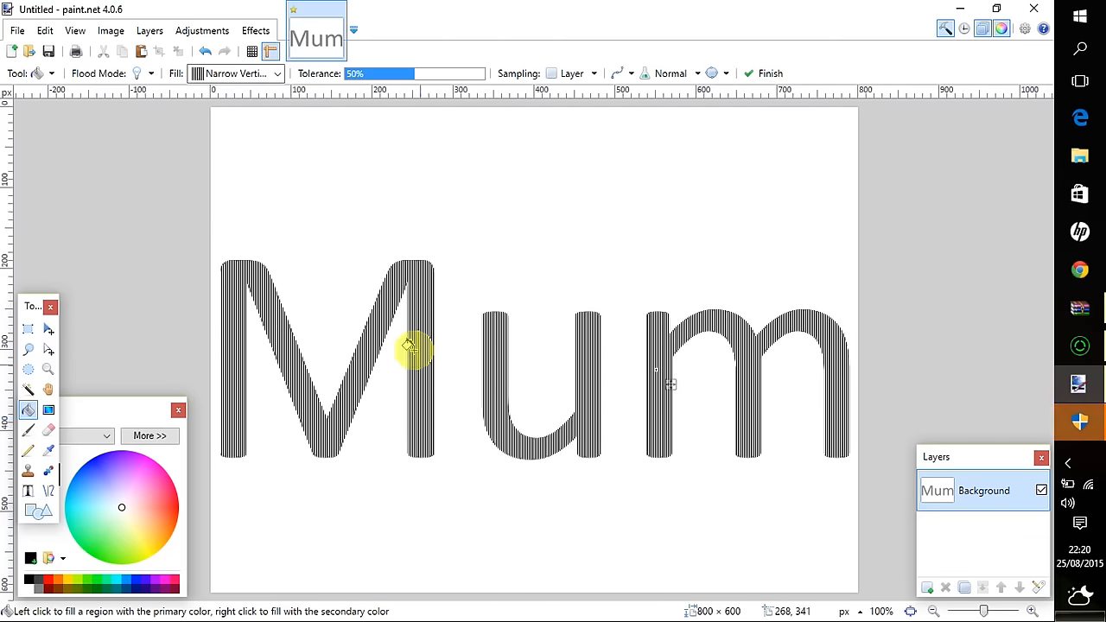
{"action": "left_click", "coordinate": [48, 369]}
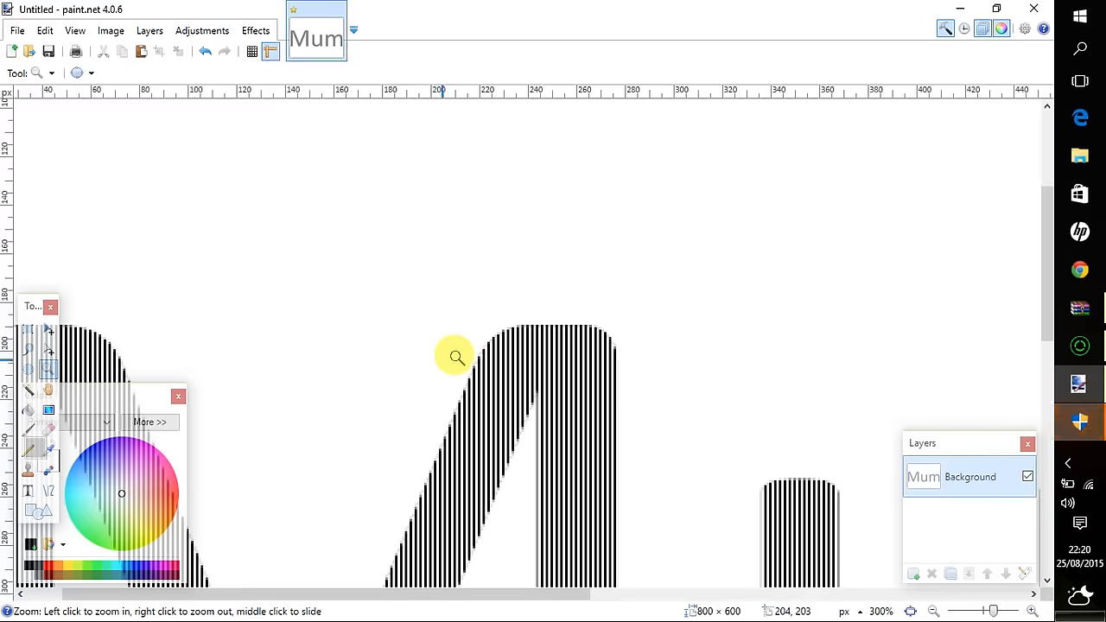
- Increase contrast in Brightness / Contrast to remove grey edges from the striped letters
{"action": "left_click", "coordinate": [455, 356]}
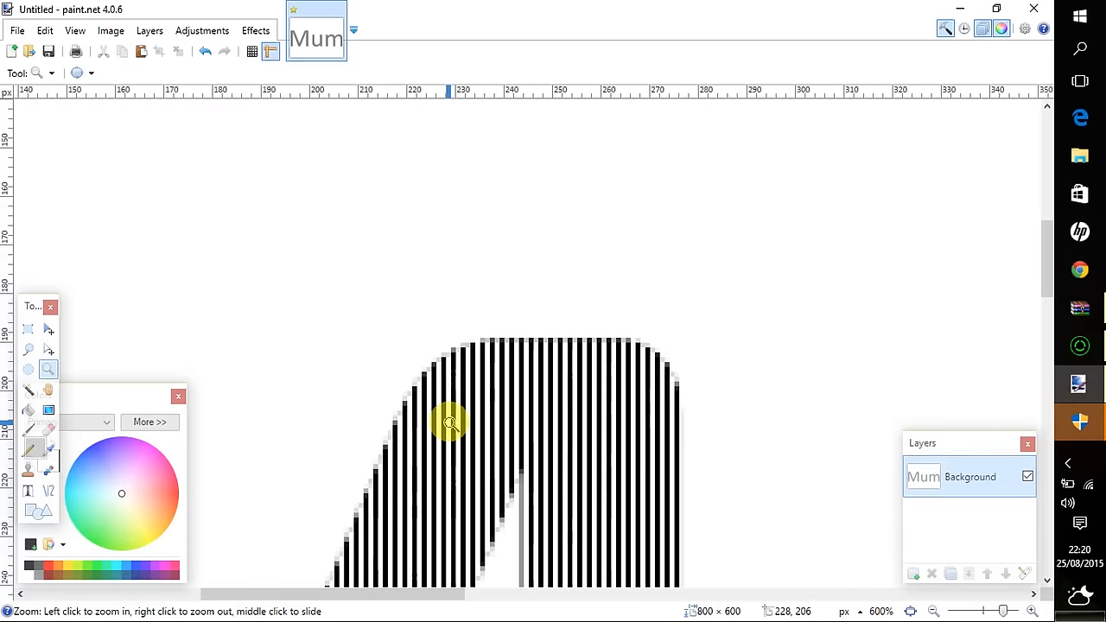
{"action": "mouse_move", "coordinate": [404, 354]}
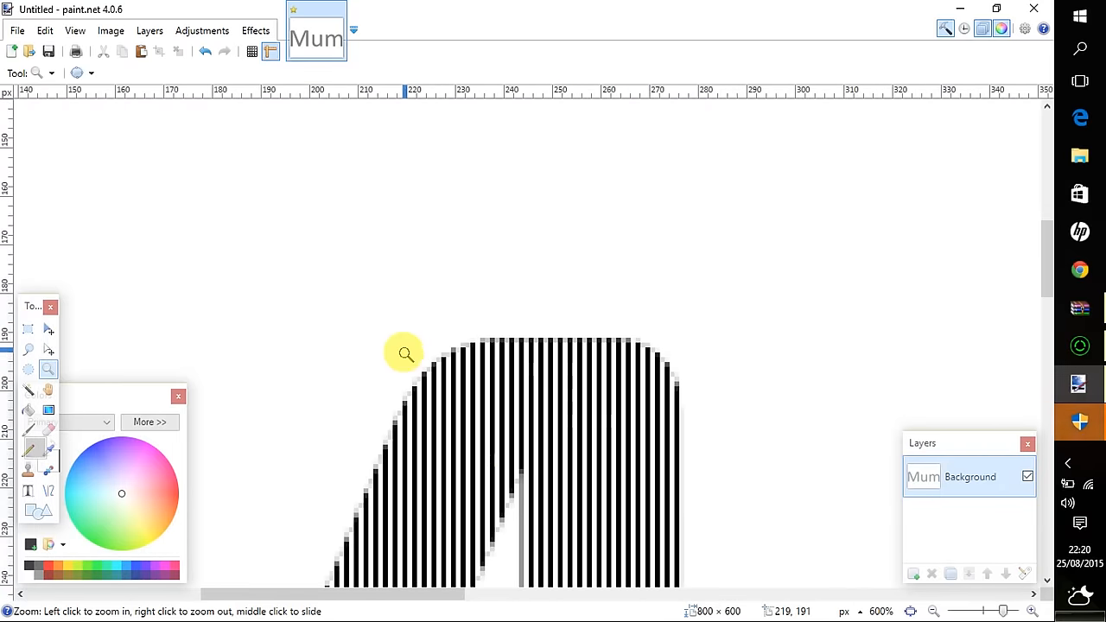
{"action": "left_click", "coordinate": [201, 30]}
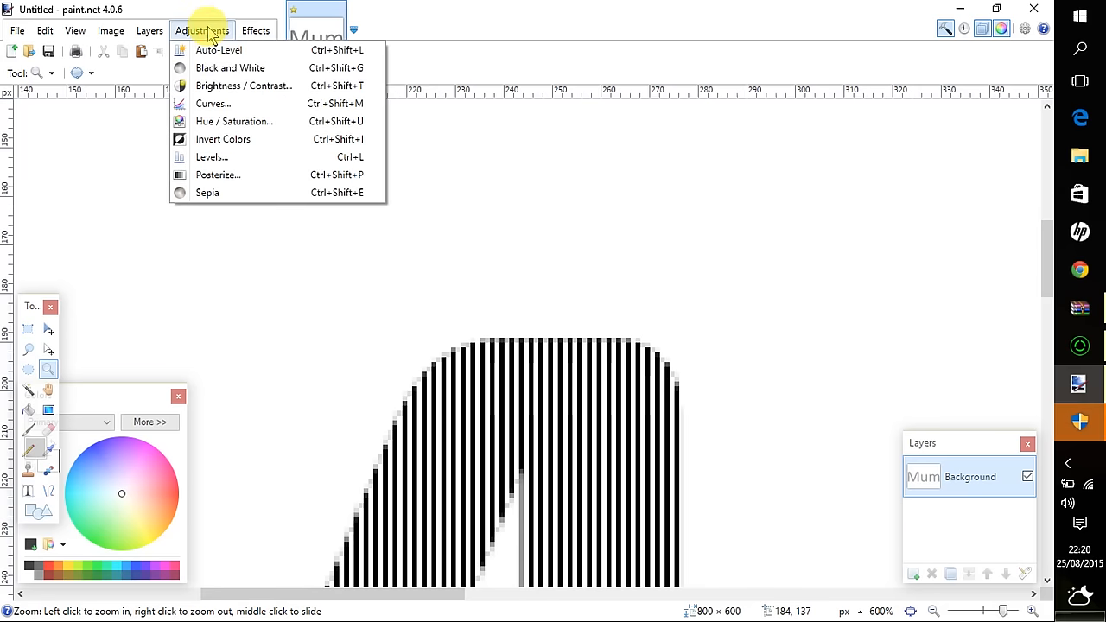
{"action": "left_click", "coordinate": [244, 86]}
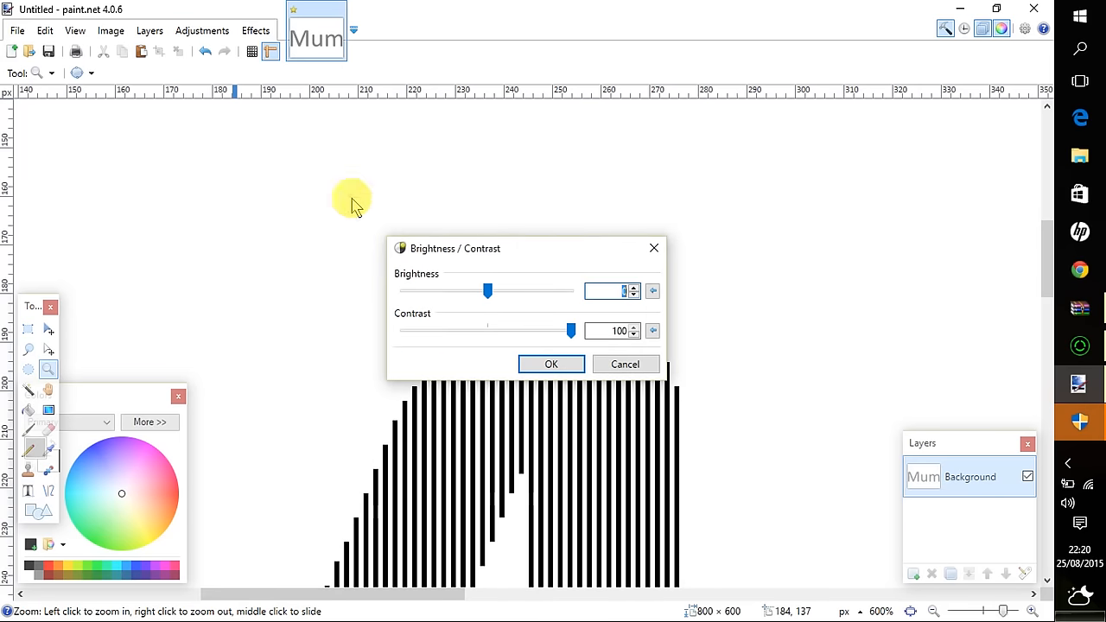
{"action": "left_click_drag", "start_coordinate": [570, 329], "coordinate": [541, 330]}
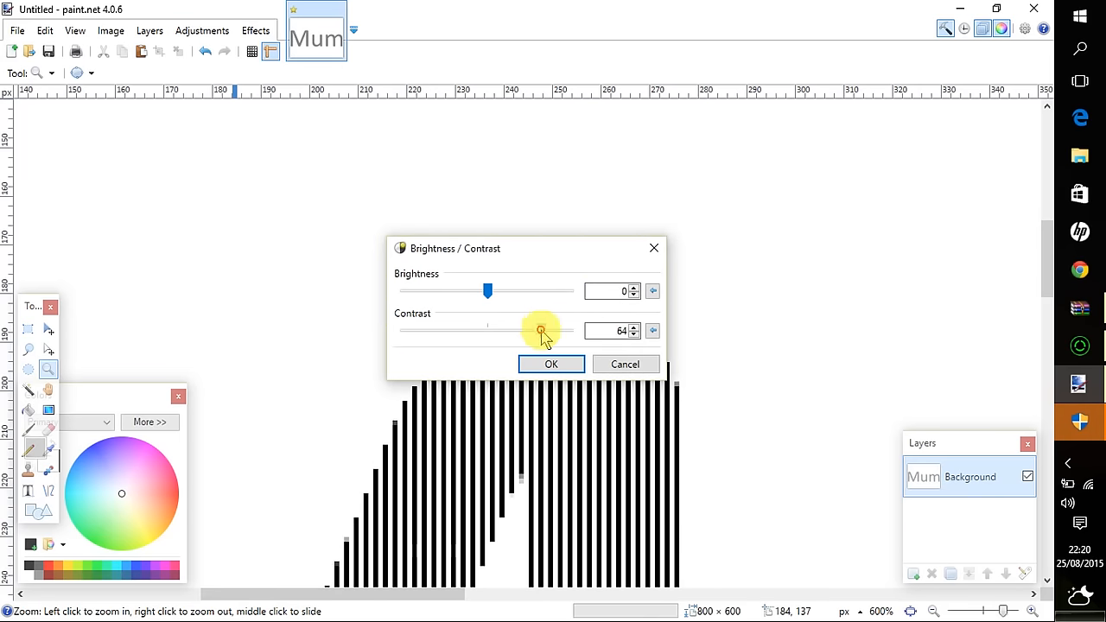
{"action": "left_click", "coordinate": [550, 363]}
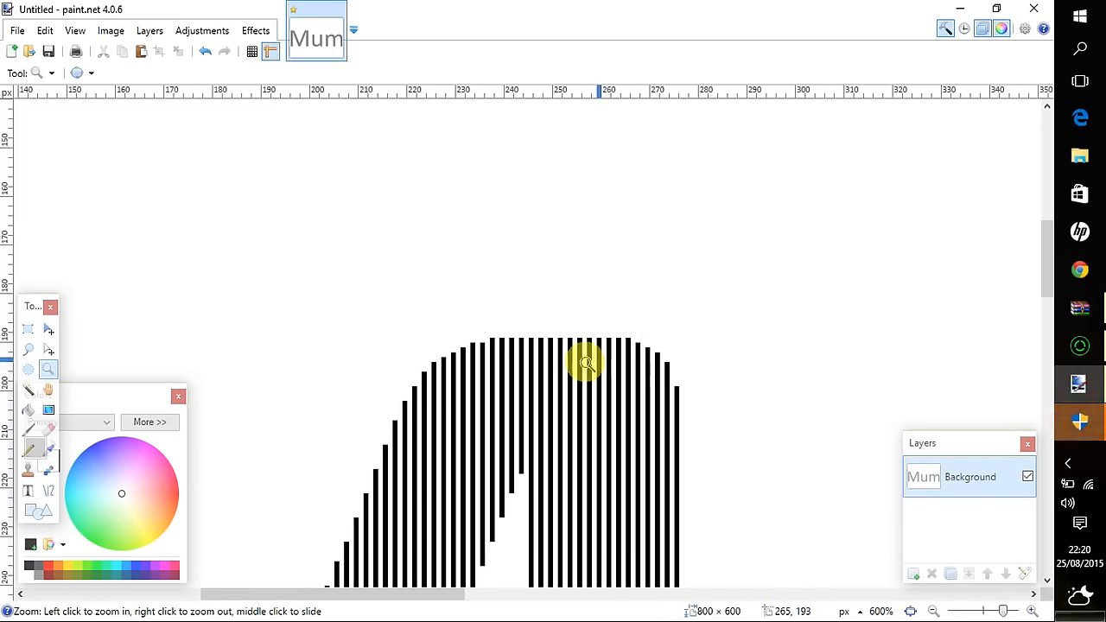
{"action": "right_click", "coordinate": [586, 362]}
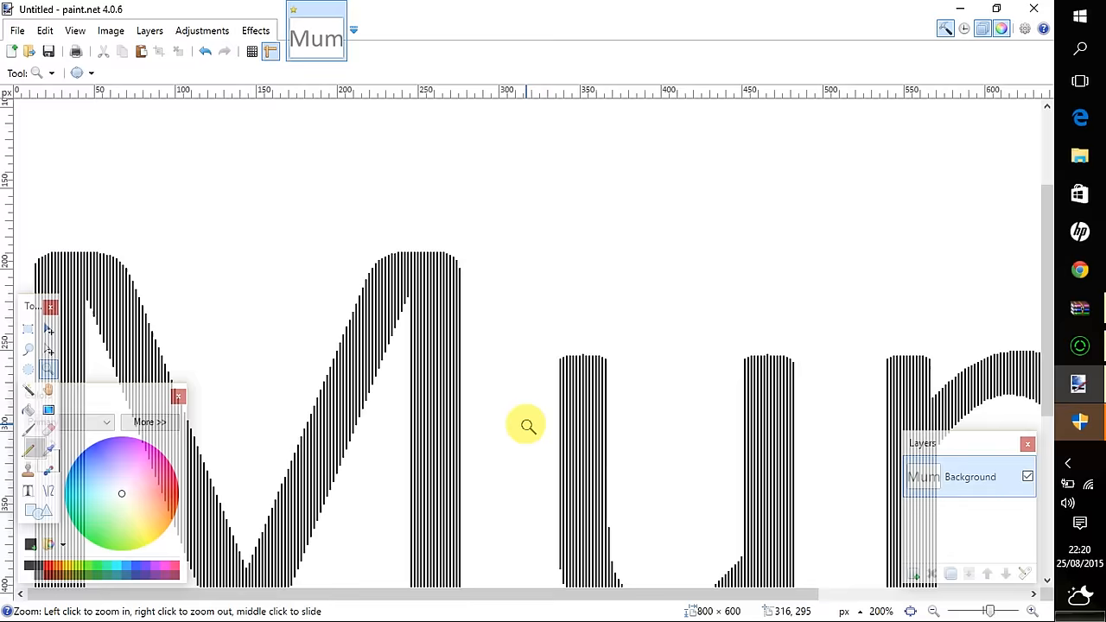
{"action": "right_click", "coordinate": [527, 424]}
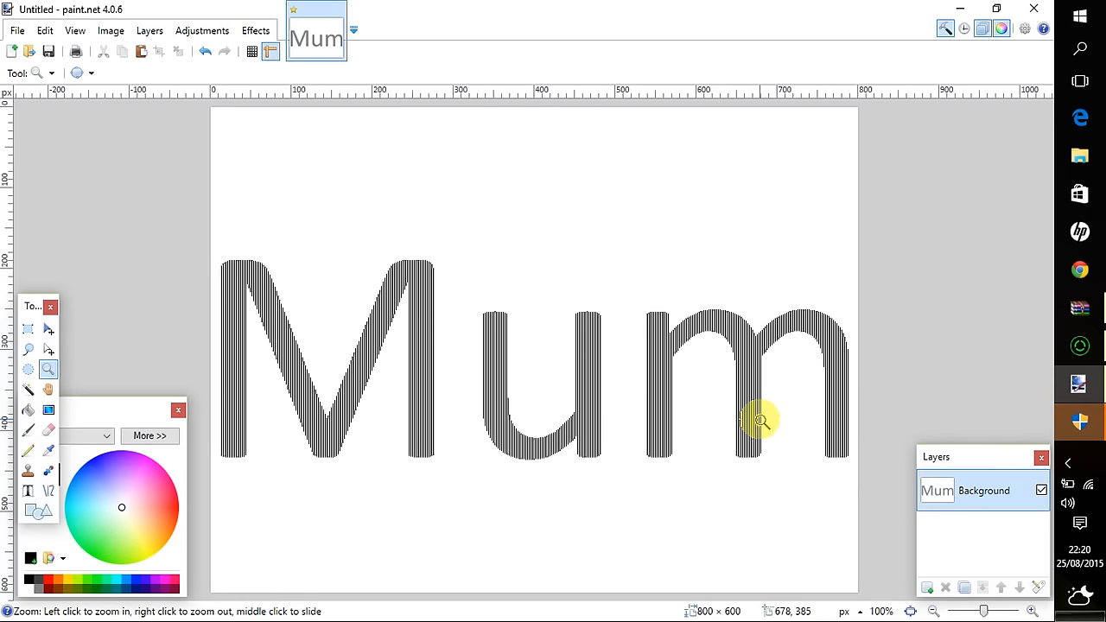
{"action": "mouse_move", "coordinate": [786, 400]}
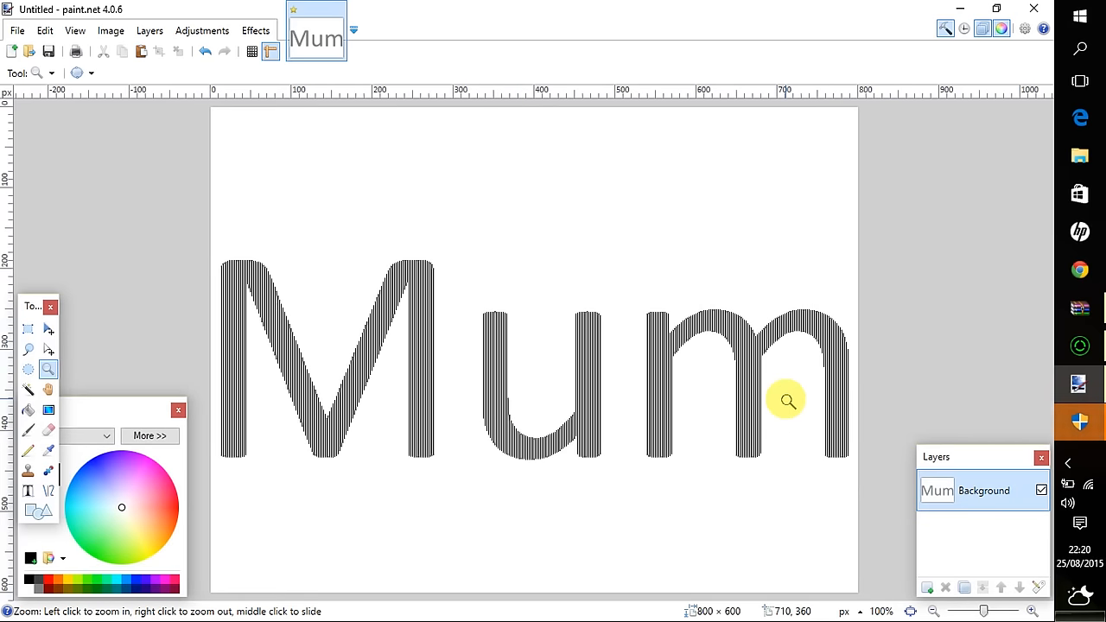
{"action": "mouse_move", "coordinate": [678, 330]}
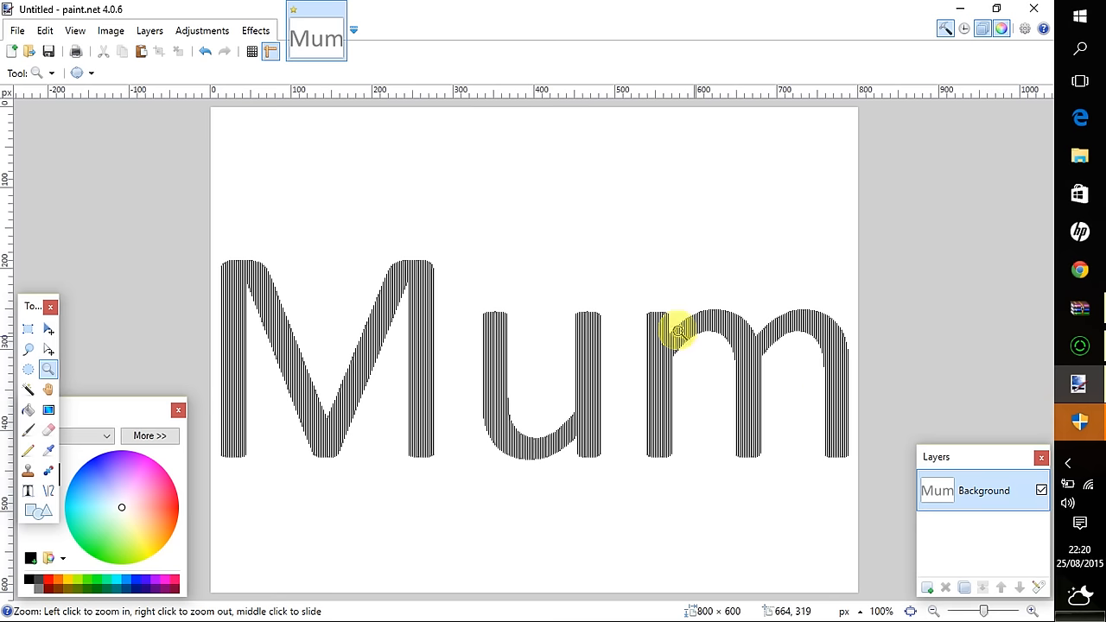
{"action": "mouse_move", "coordinate": [13, 61]}
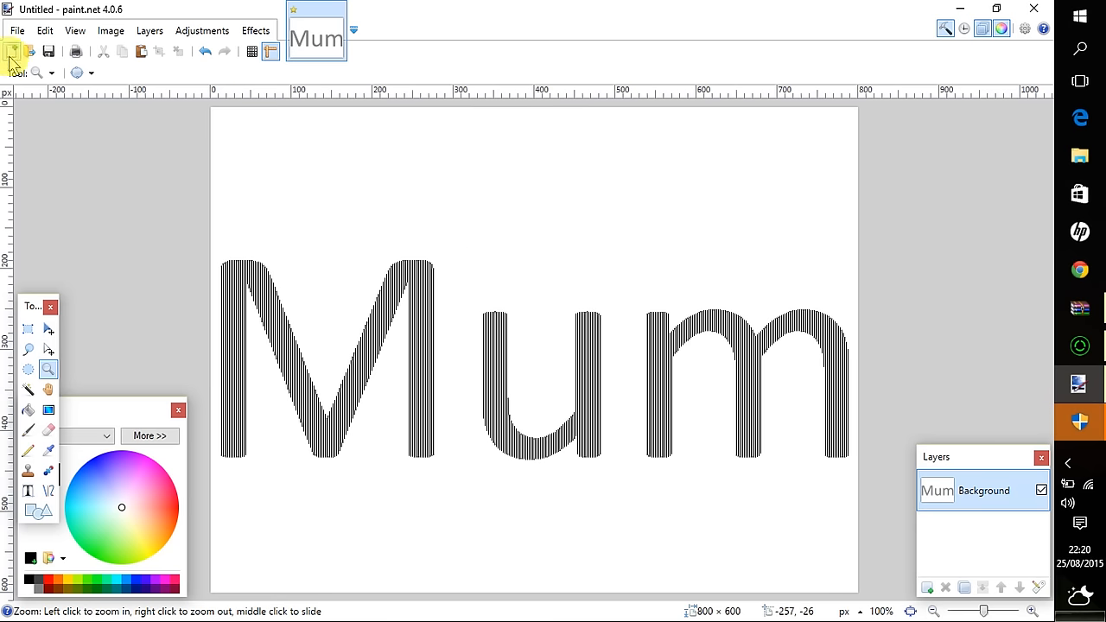
- Create a second blank 800 × 600 pixel image
{"action": "left_click", "coordinate": [14, 51]}
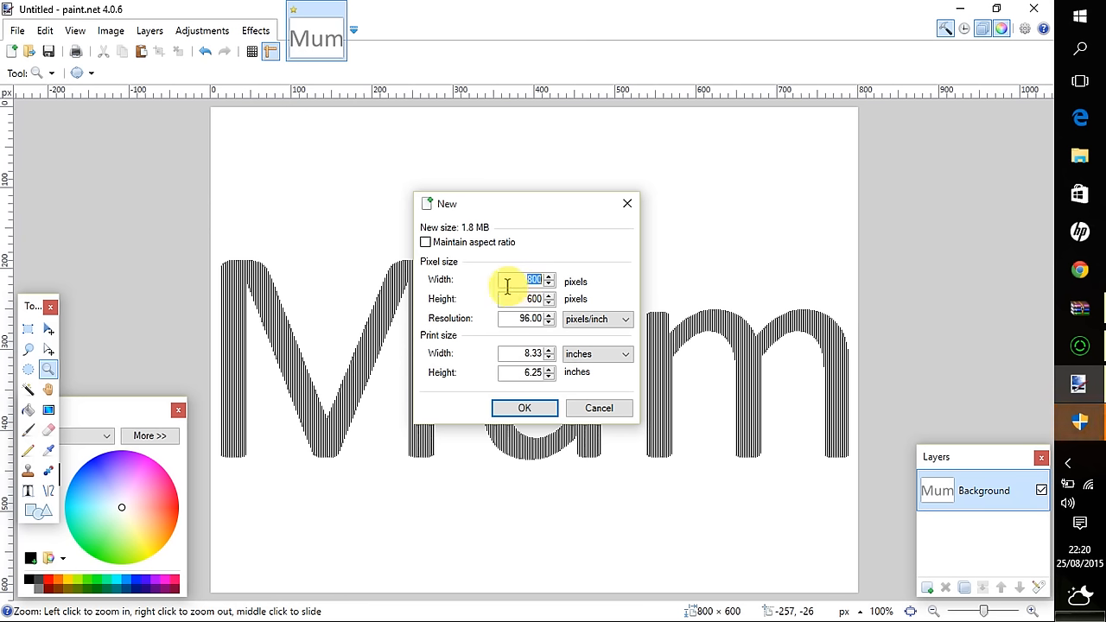
{"action": "mouse_move", "coordinate": [488, 283]}
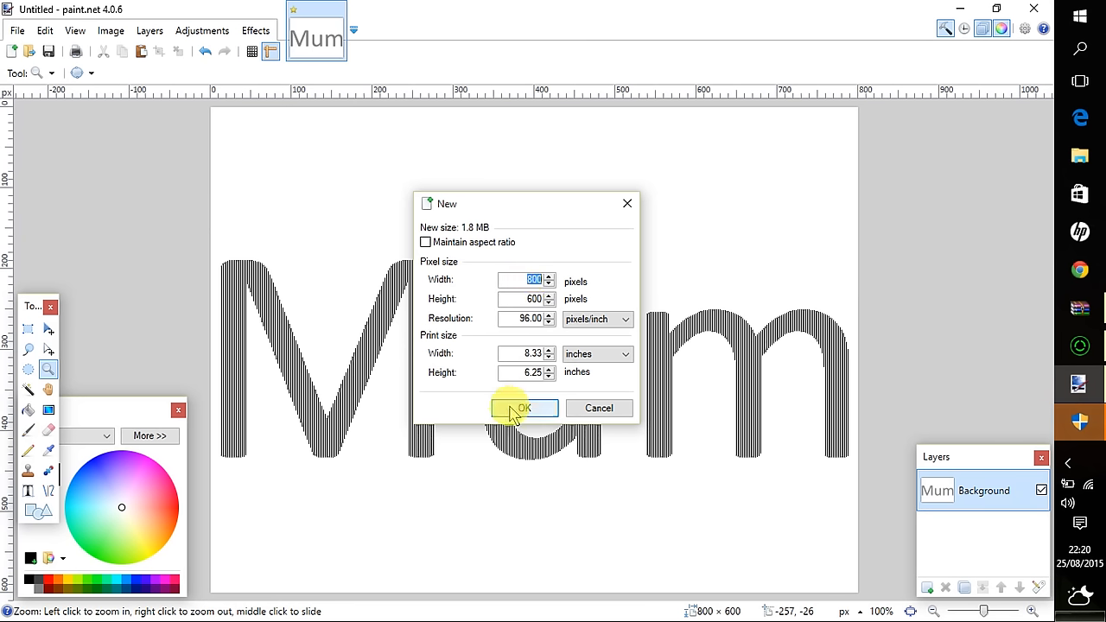
{"action": "mouse_move", "coordinate": [440, 363]}
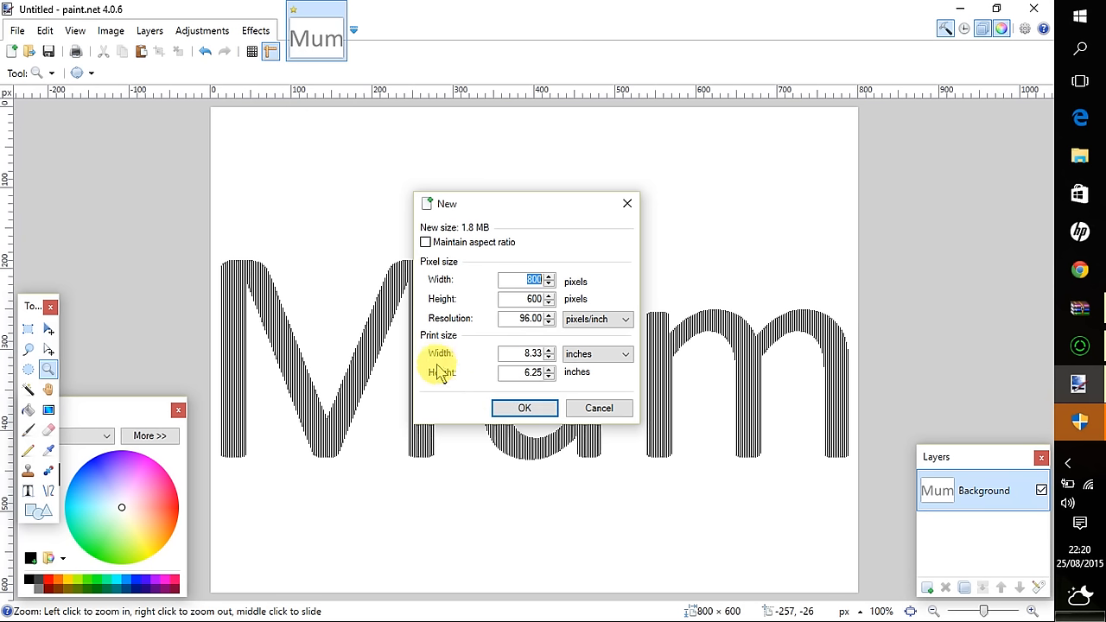
{"action": "mouse_move", "coordinate": [473, 354]}
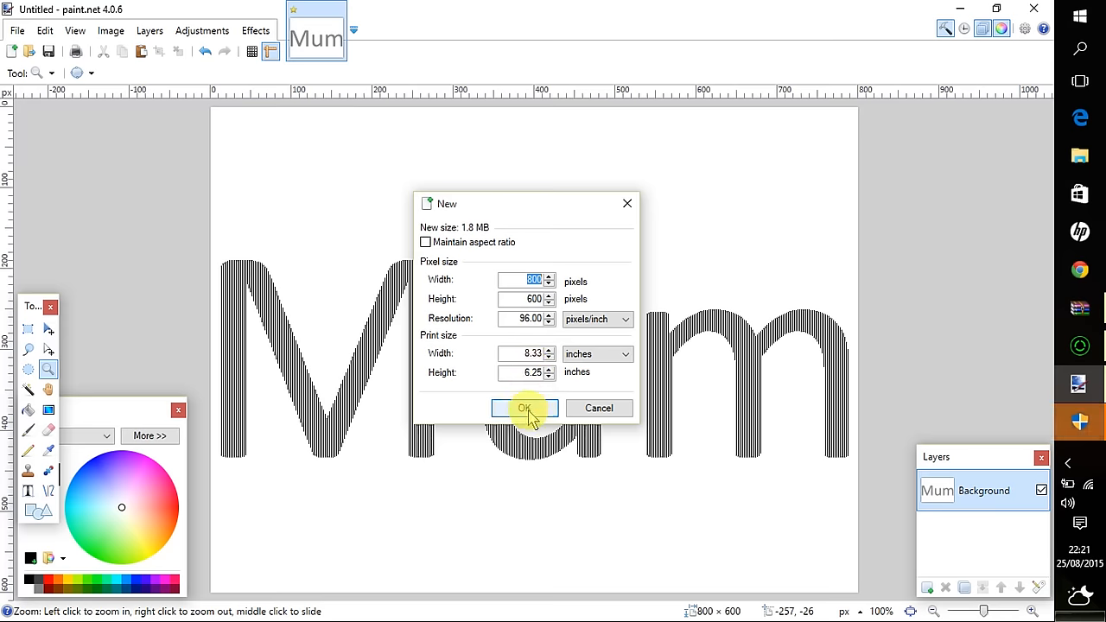
{"action": "left_click", "coordinate": [524, 408]}
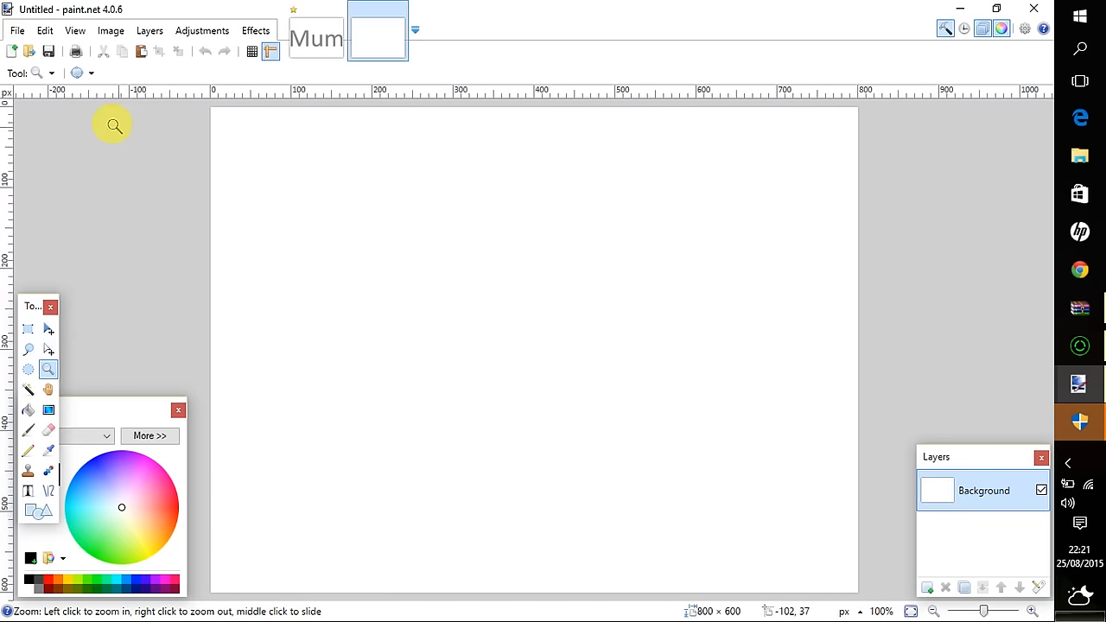
- Draw a large Heart shape with Narrow Vertical fill across the canvas centre
{"action": "left_click", "coordinate": [39, 513]}
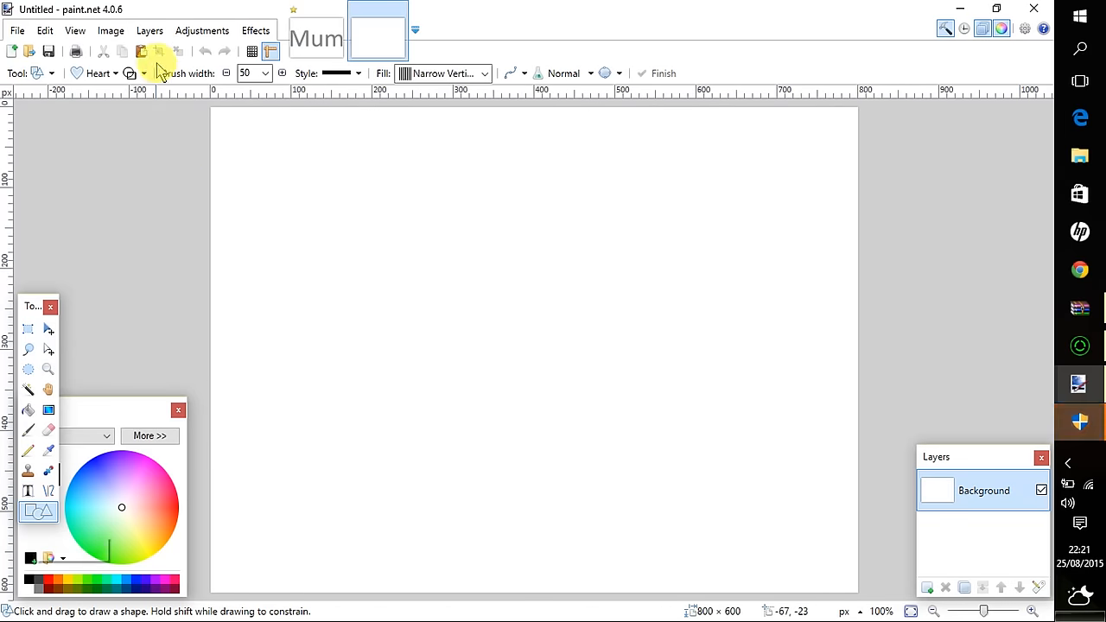
{"action": "mouse_move", "coordinate": [286, 368]}
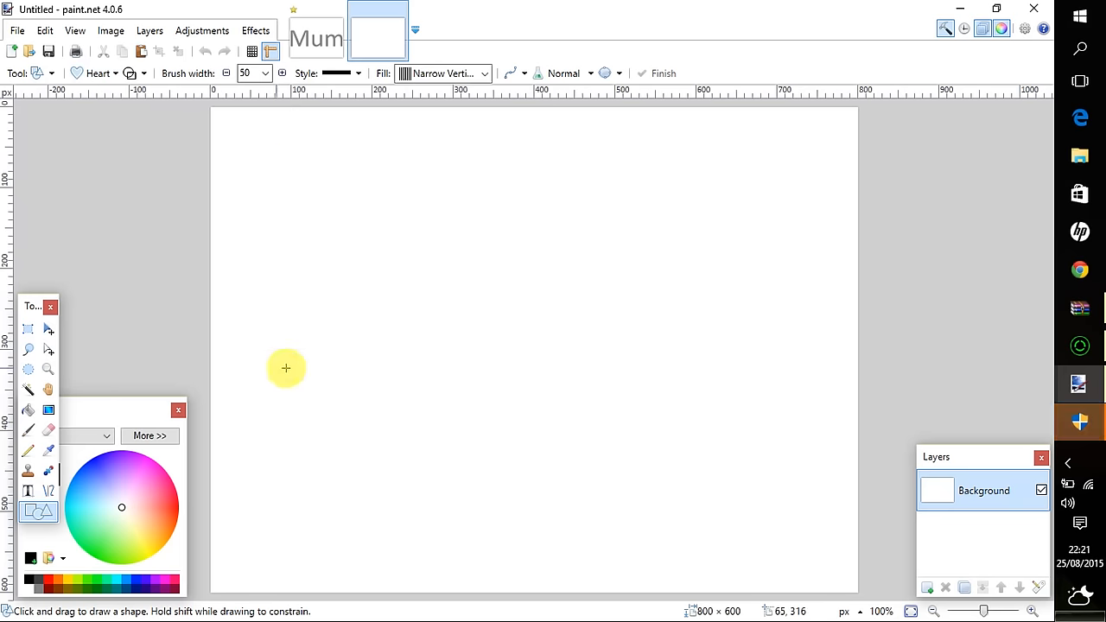
{"action": "mouse_move", "coordinate": [438, 257]}
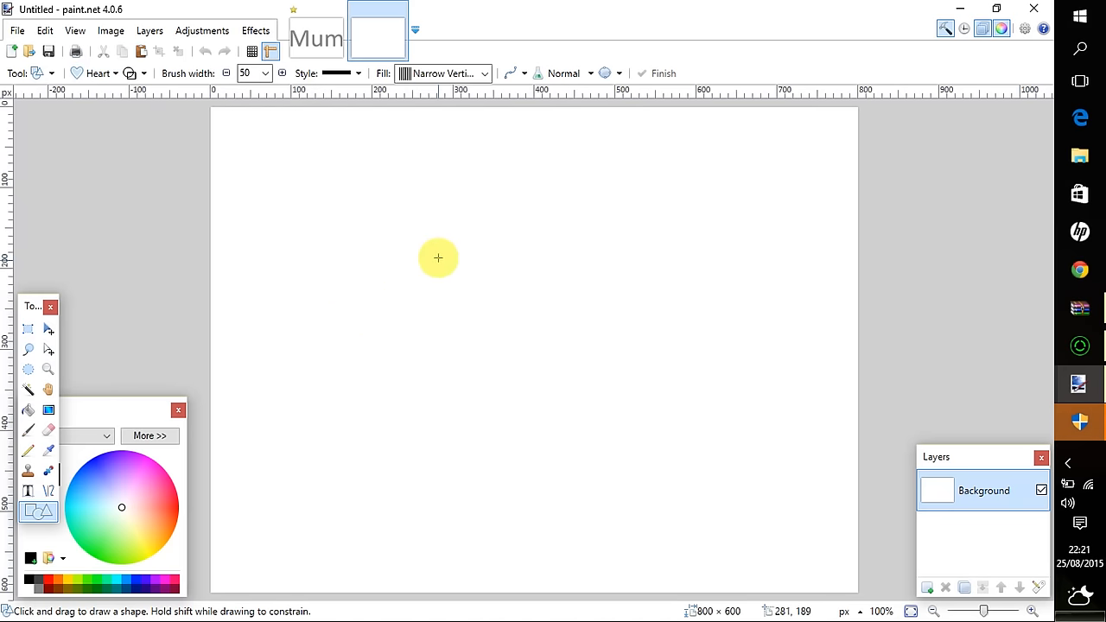
{"action": "left_click_drag", "start_coordinate": [438, 258], "coordinate": [725, 535]}
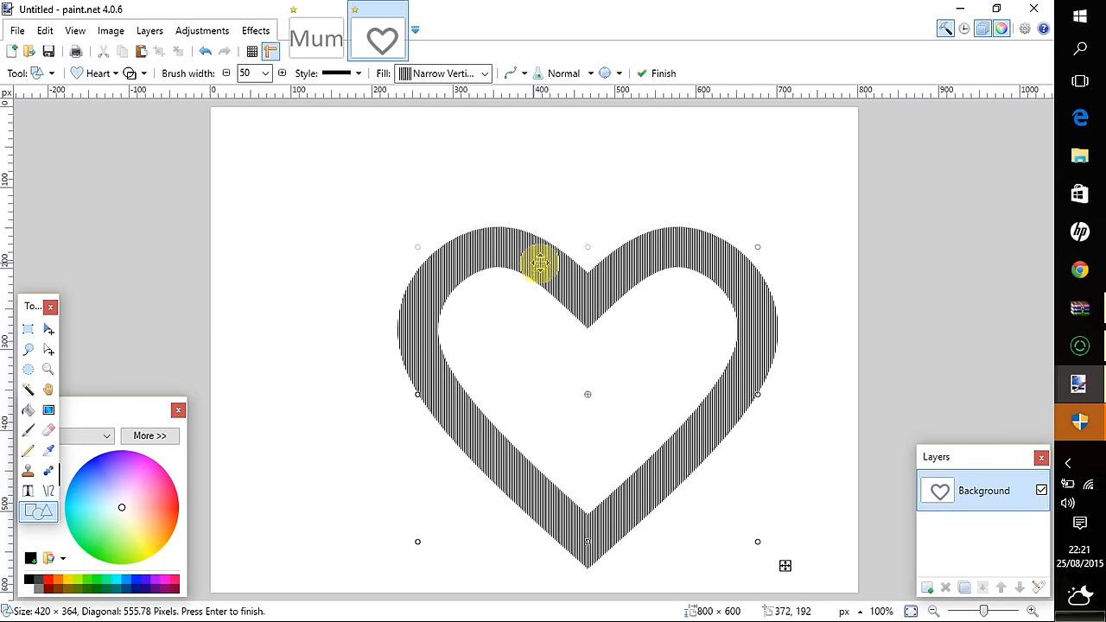
{"action": "mouse_move", "coordinate": [462, 422]}
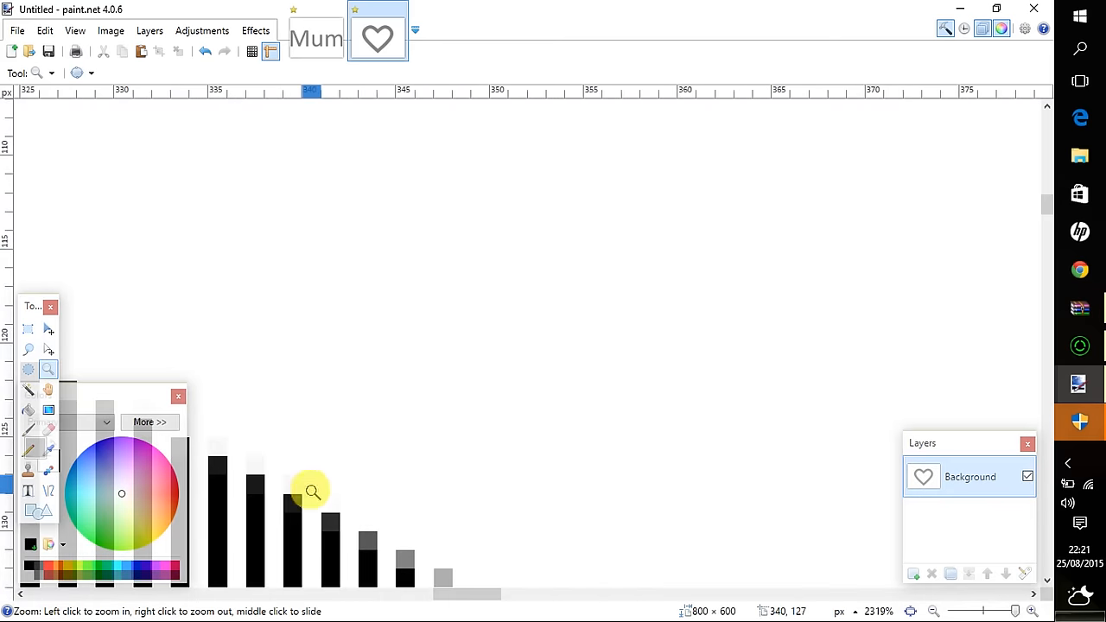
- Apply Brightness / Contrast with Contrast 100 to the striped heart
{"action": "right_click", "coordinate": [311, 491]}
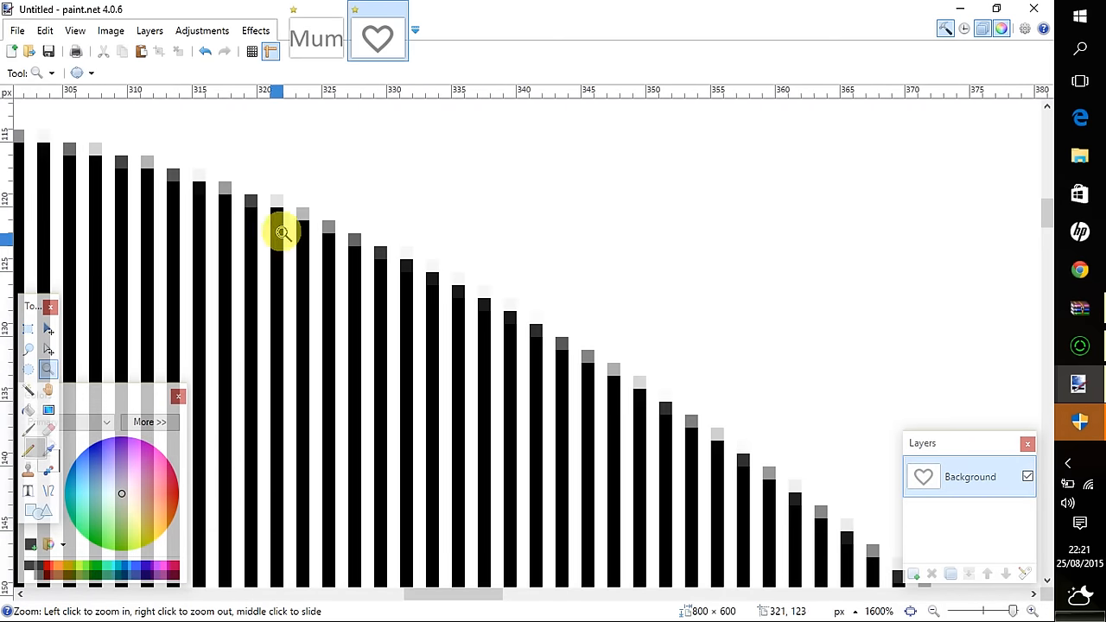
{"action": "mouse_move", "coordinate": [201, 30]}
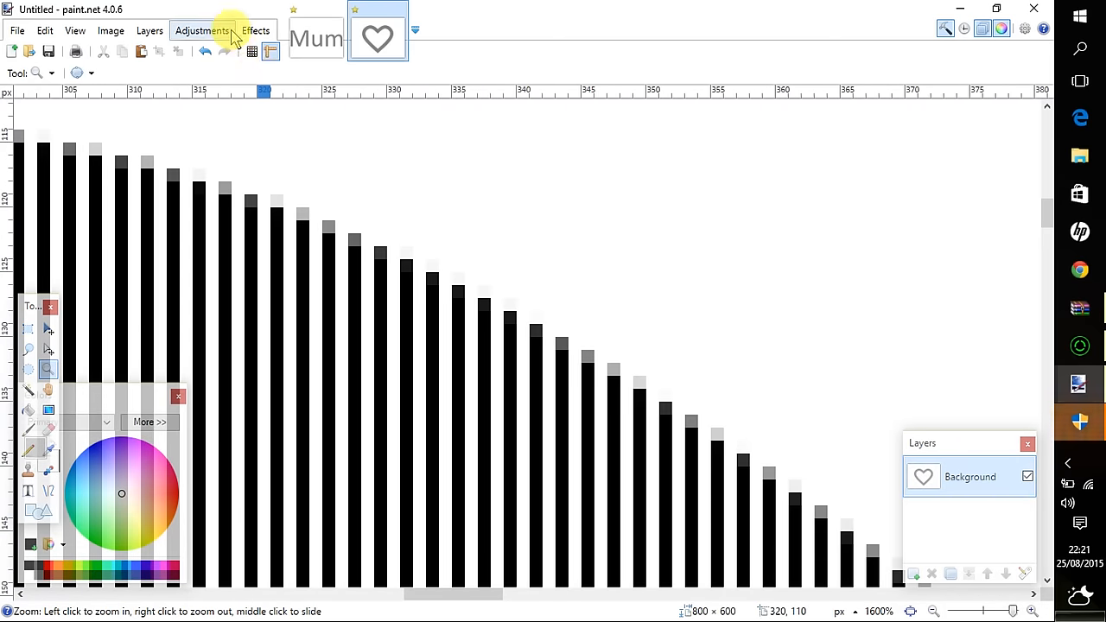
{"action": "left_click", "coordinate": [201, 31]}
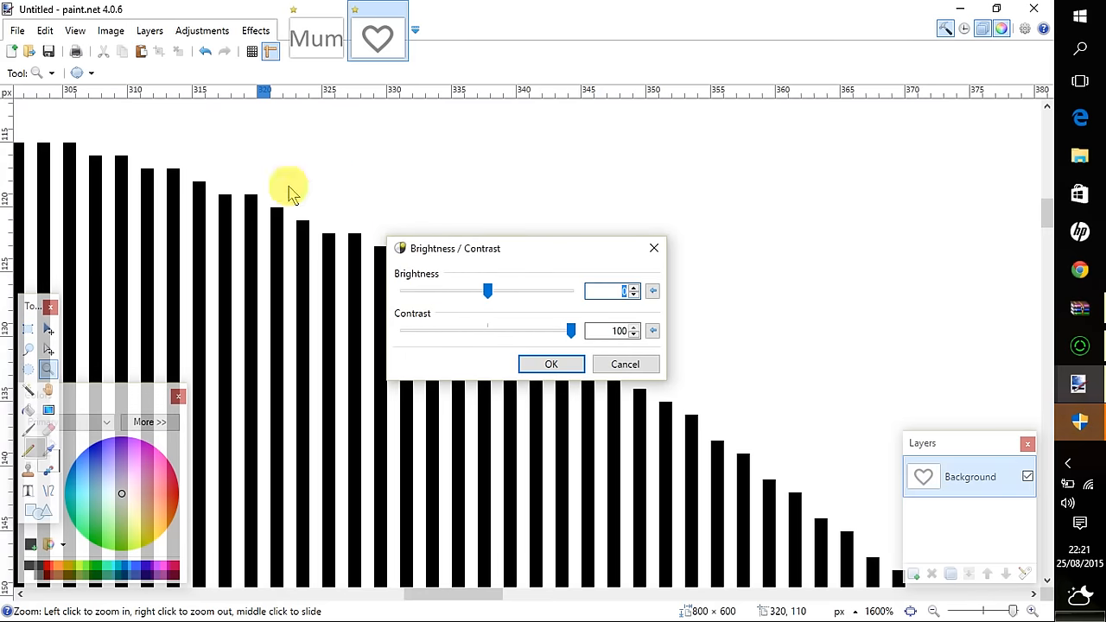
{"action": "left_click", "coordinate": [550, 363]}
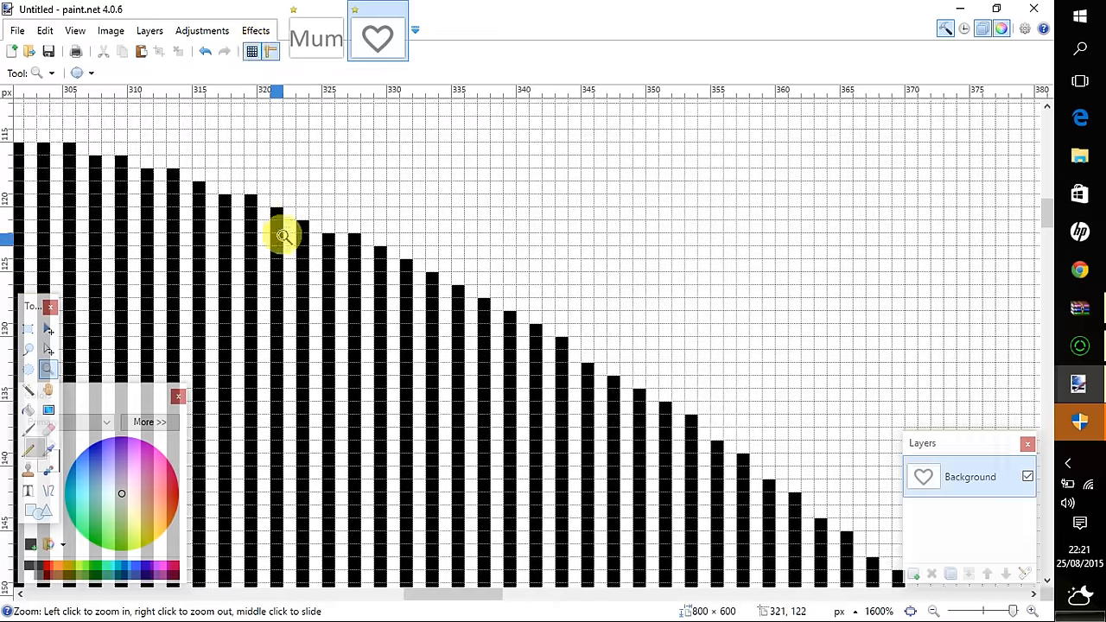
{"action": "mouse_move", "coordinate": [356, 286]}
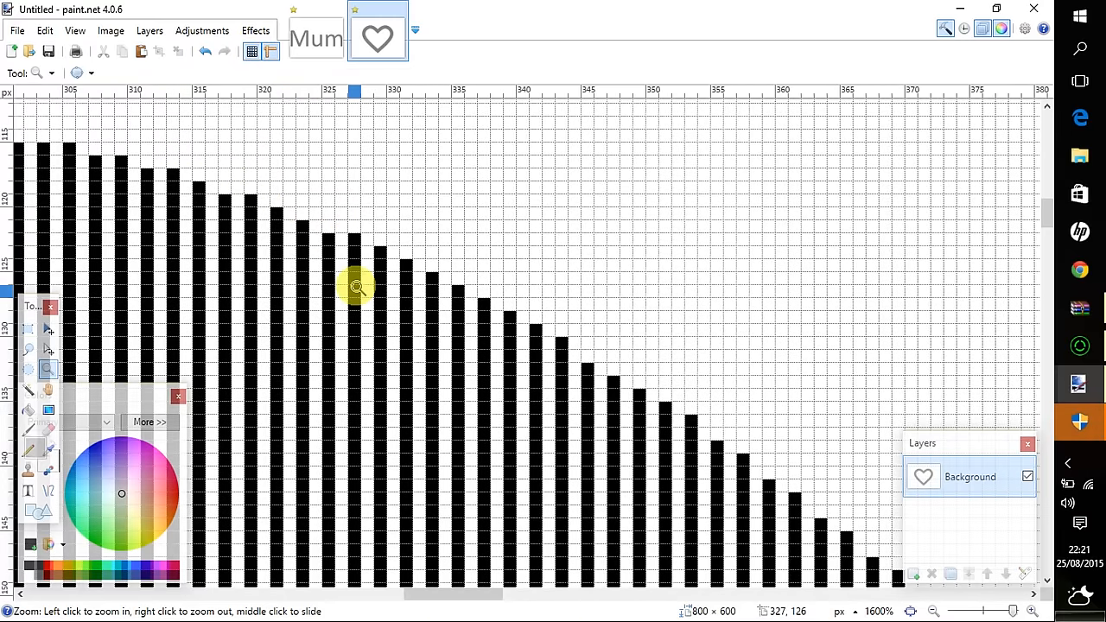
{"action": "mouse_move", "coordinate": [503, 286]}
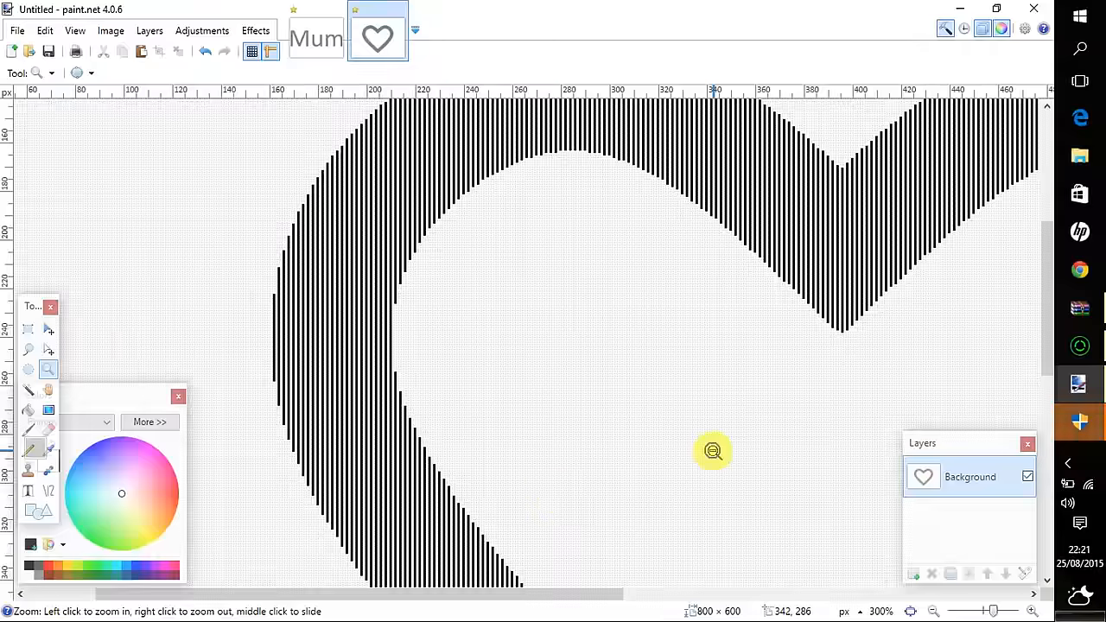
{"action": "right_click", "coordinate": [713, 450]}
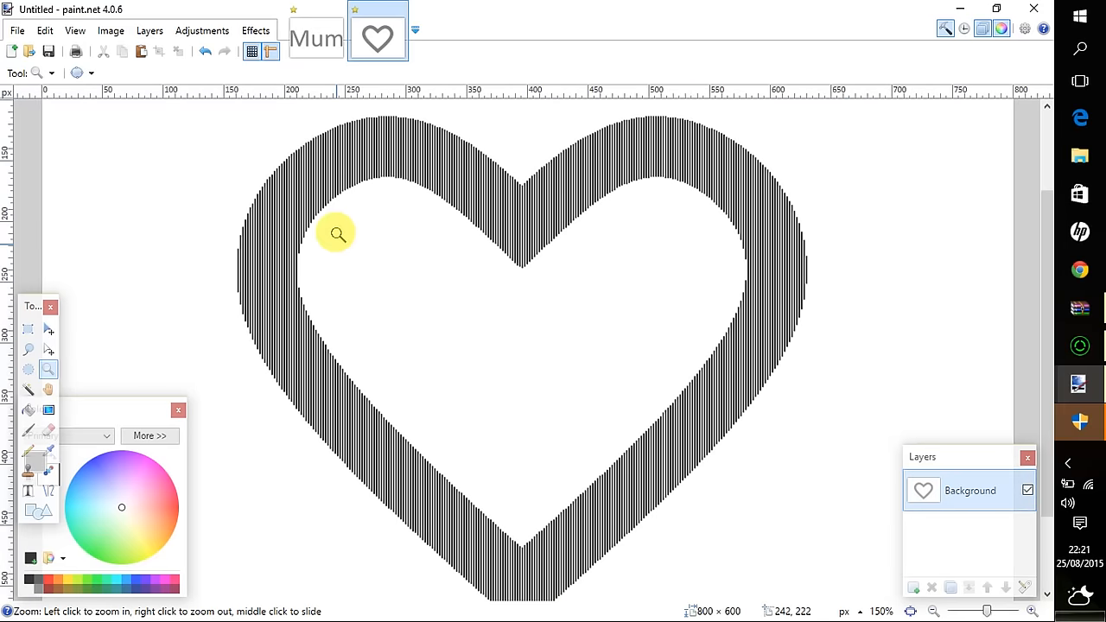
{"action": "mouse_move", "coordinate": [406, 147]}
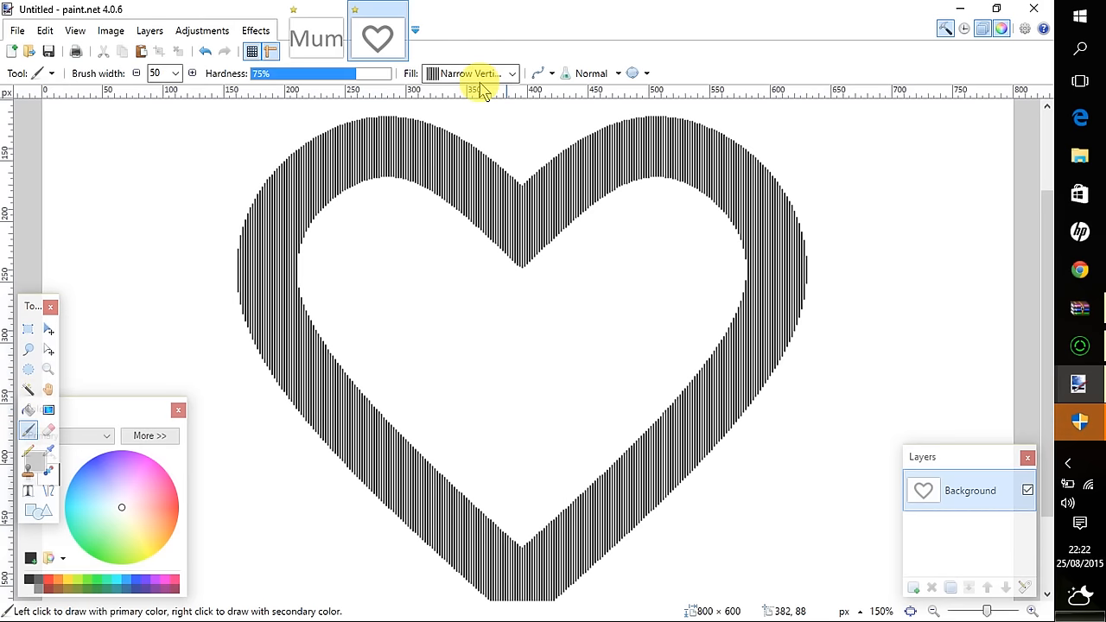
{"action": "mouse_move", "coordinate": [459, 119]}
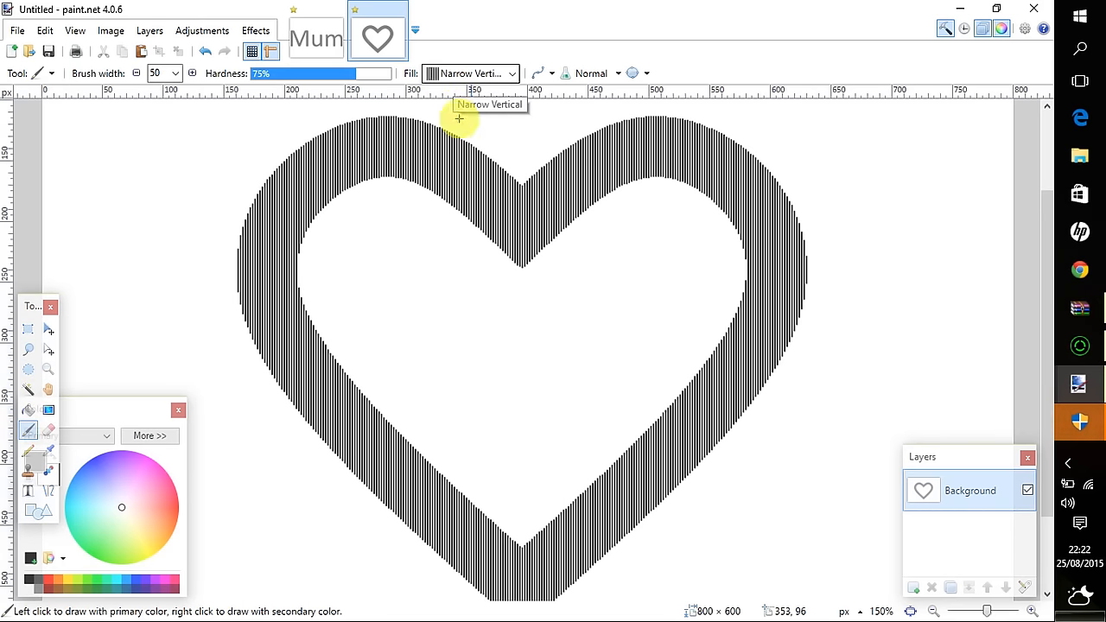
- Paint the heart's white centre with a width-50 Narrow Vertical striped brush
{"action": "left_click_drag", "start_coordinate": [458, 121], "coordinate": [354, 274]}
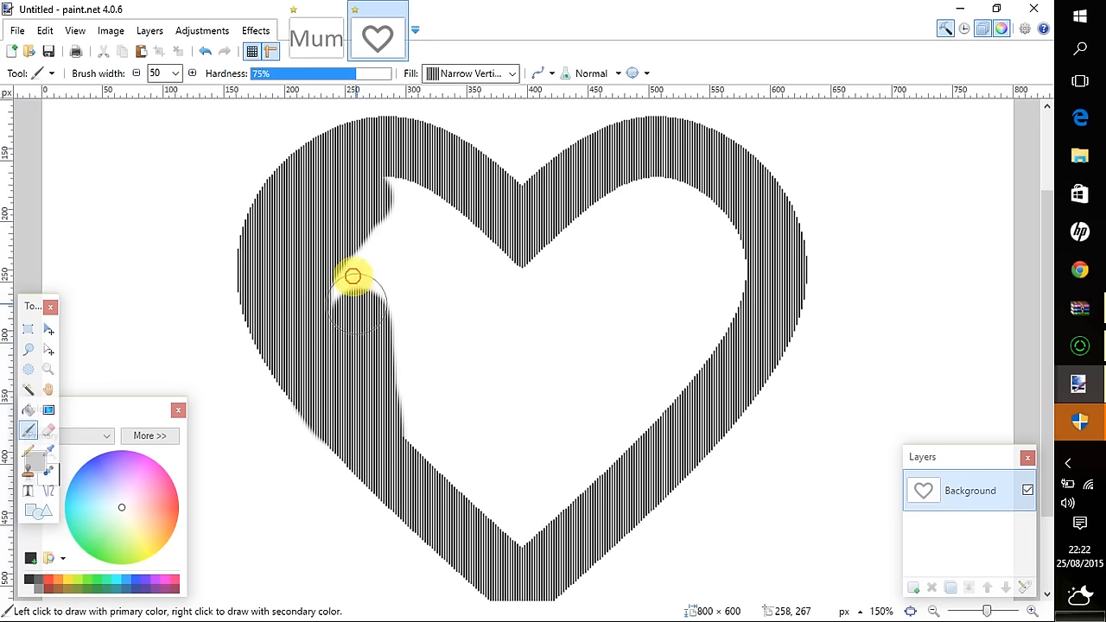
{"action": "left_click_drag", "start_coordinate": [354, 276], "coordinate": [440, 319]}
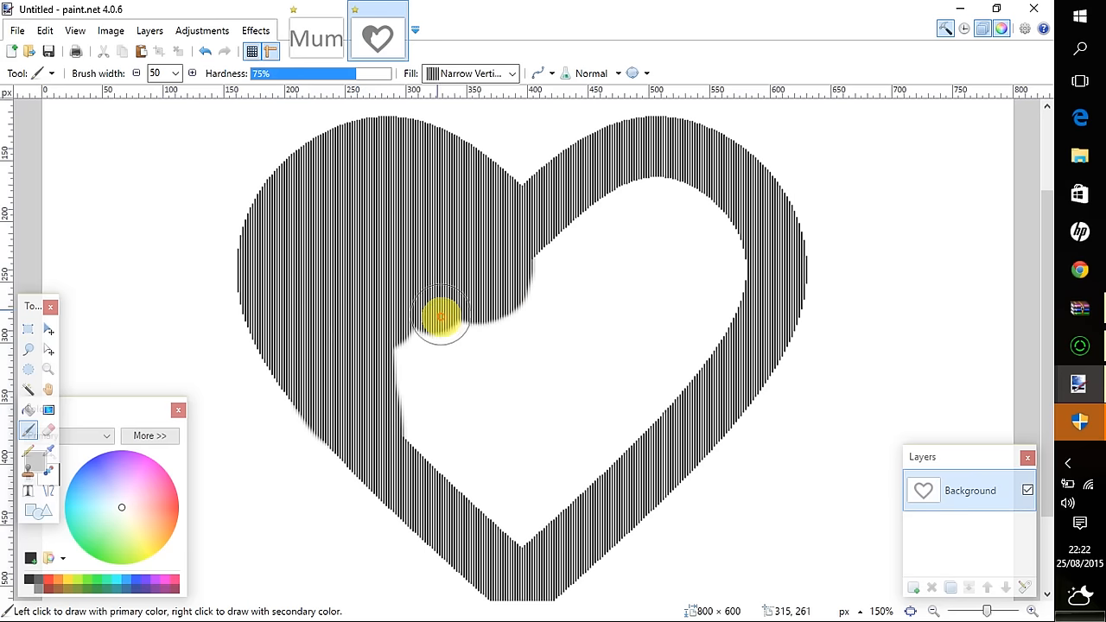
{"action": "left_click_drag", "start_coordinate": [440, 320], "coordinate": [734, 329]}
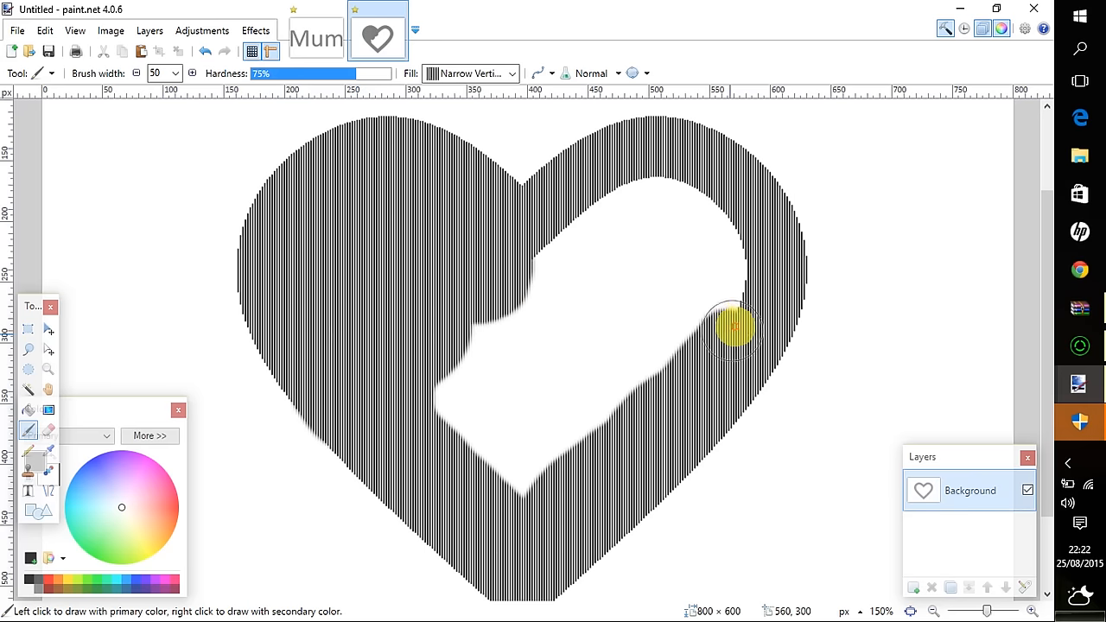
{"action": "left_click_drag", "start_coordinate": [734, 328], "coordinate": [471, 346]}
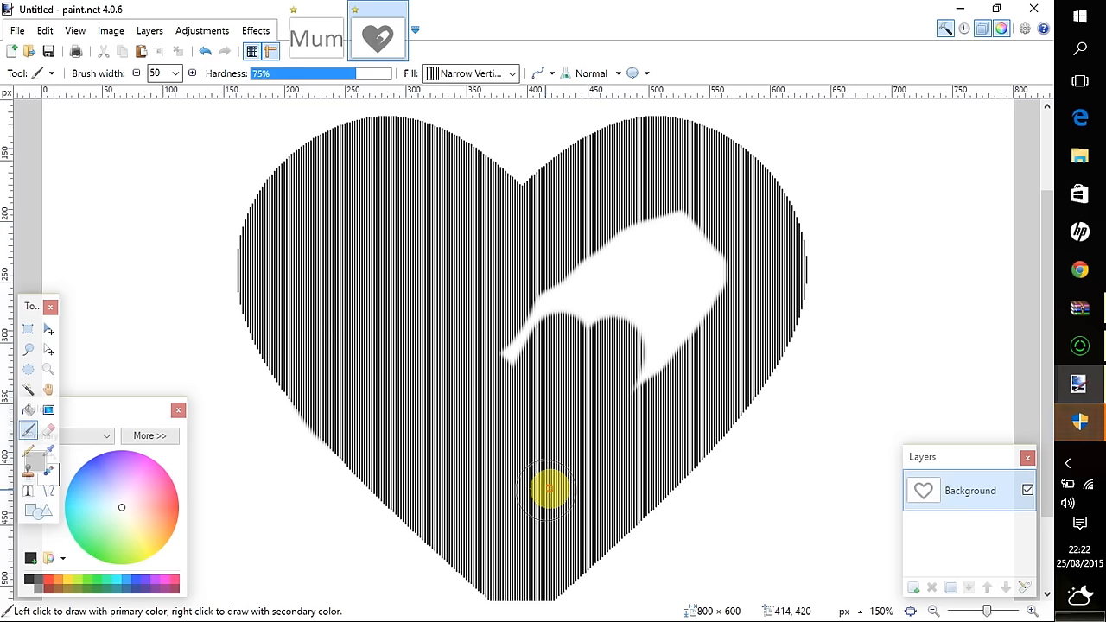
{"action": "left_click_drag", "start_coordinate": [548, 493], "coordinate": [549, 300]}
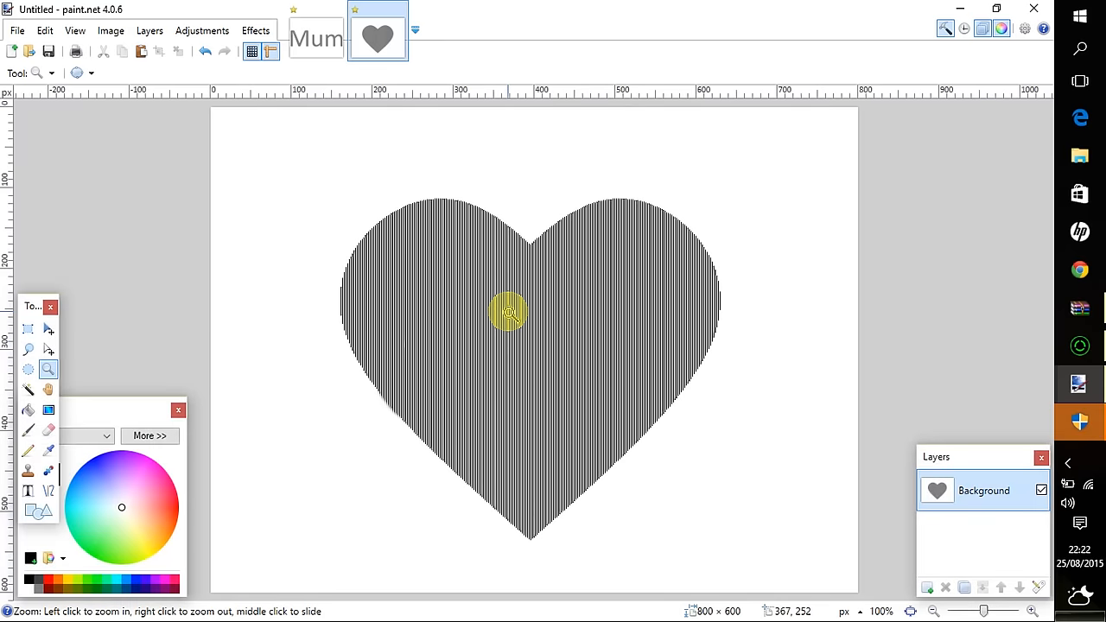
{"action": "mouse_move", "coordinate": [505, 347]}
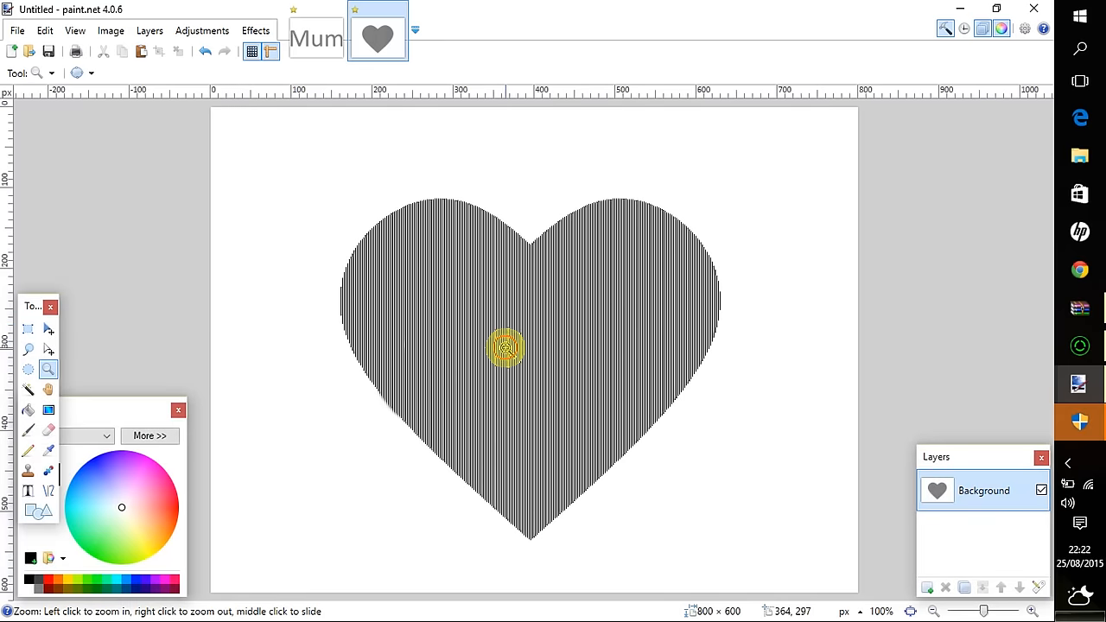
{"action": "mouse_move", "coordinate": [155, 128]}
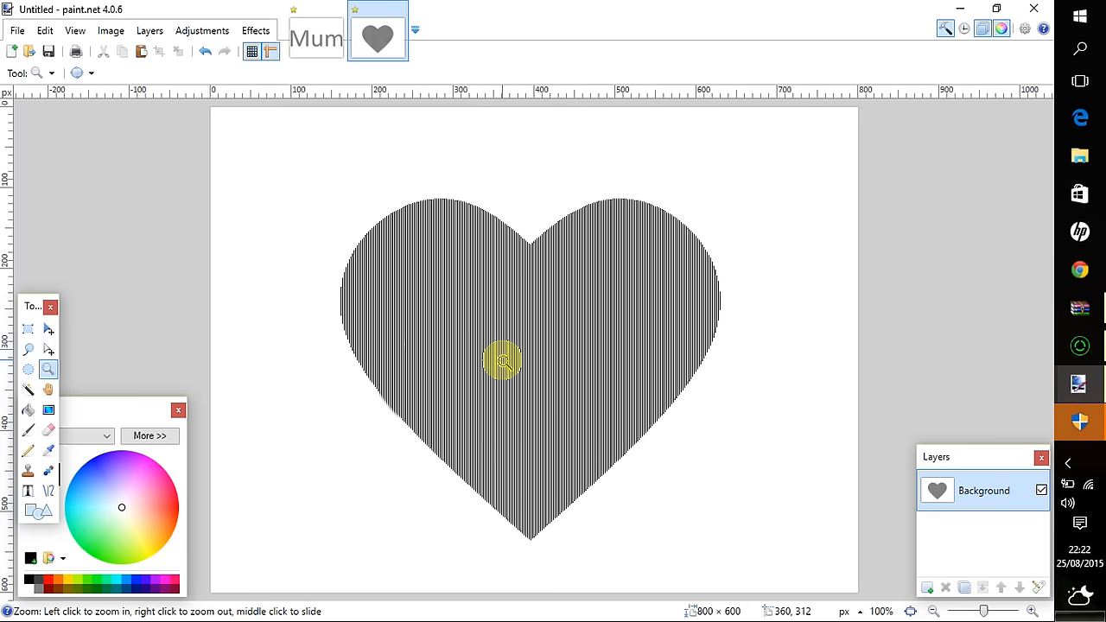
{"action": "mouse_move", "coordinate": [30, 354]}
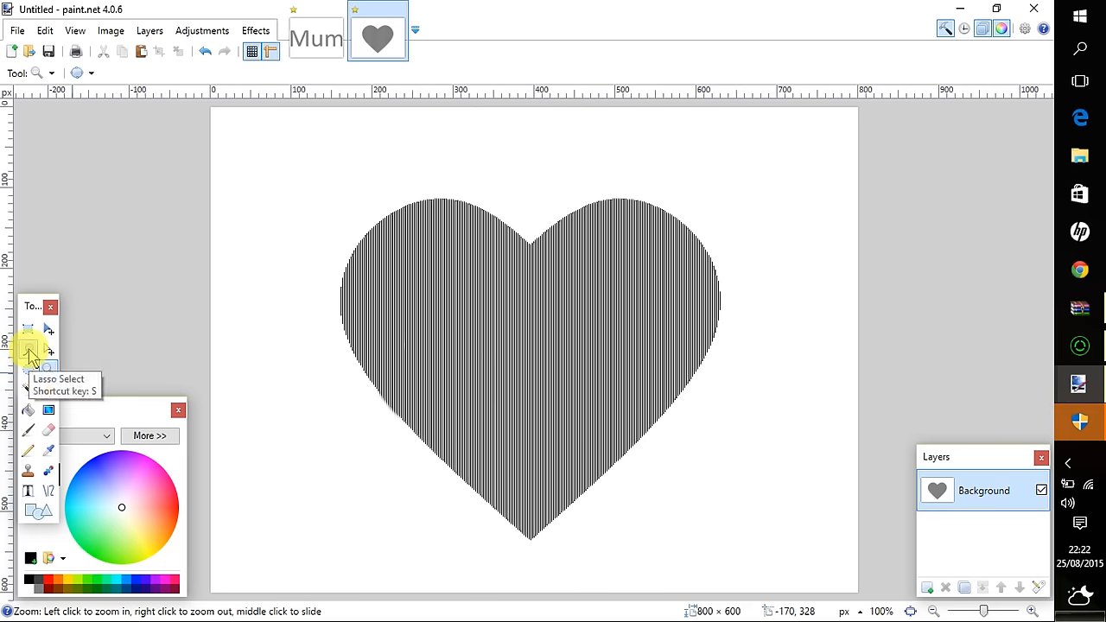
{"action": "mouse_move", "coordinate": [28, 412]}
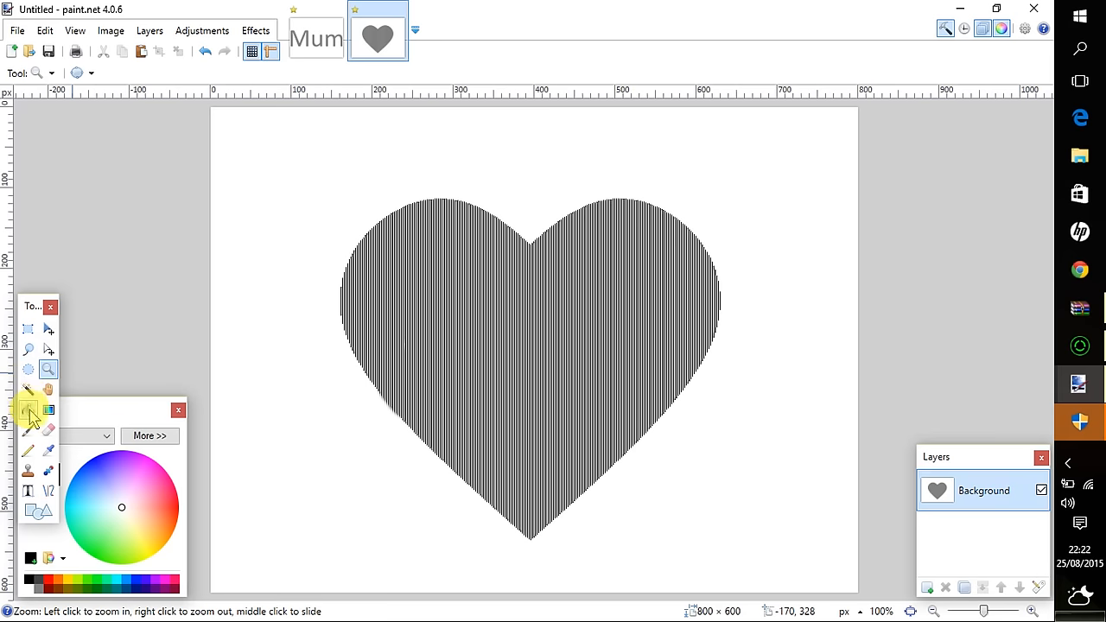